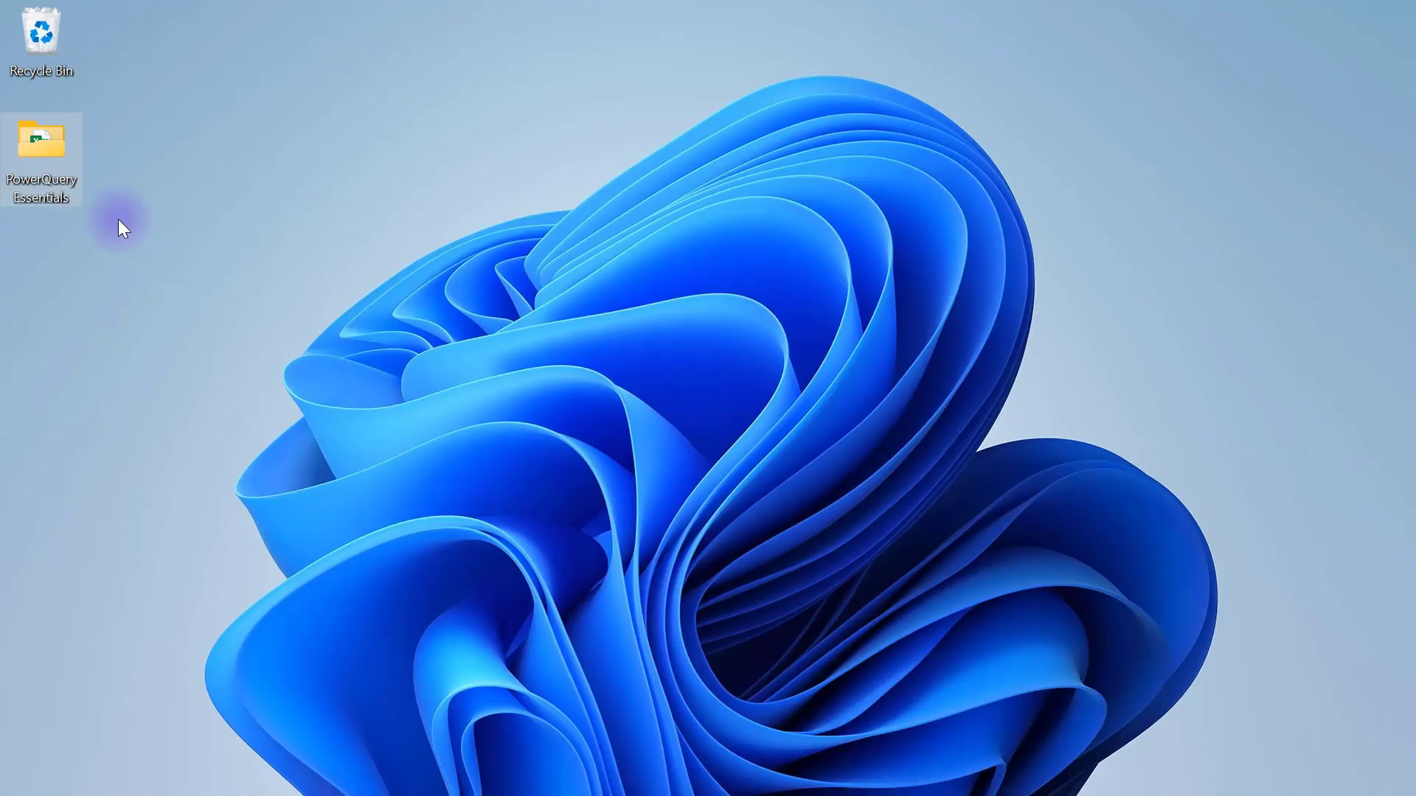
mouse_move(42, 140)
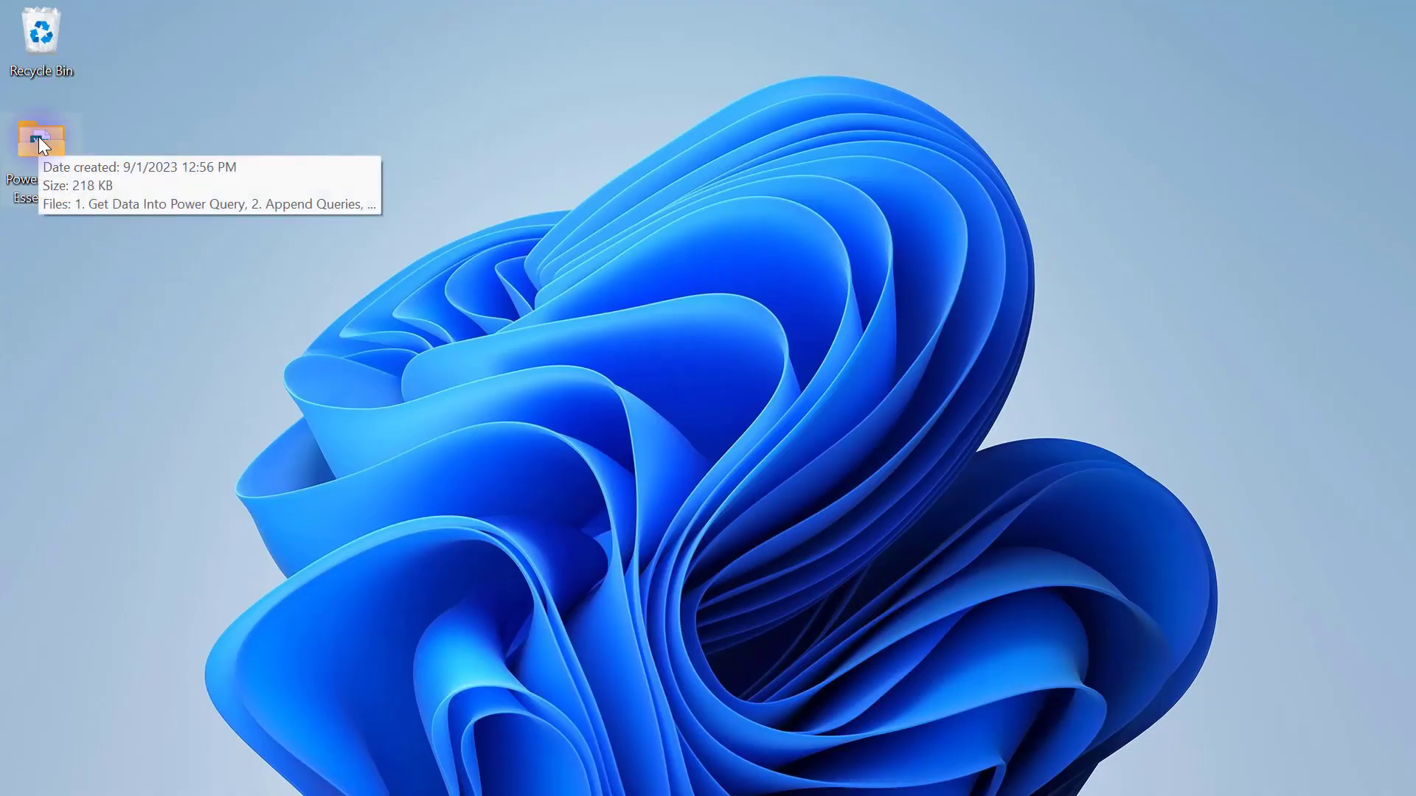
- Open the PowerQuery Essentials folder and select the 6. Pivot workbook
double_click(41, 137)
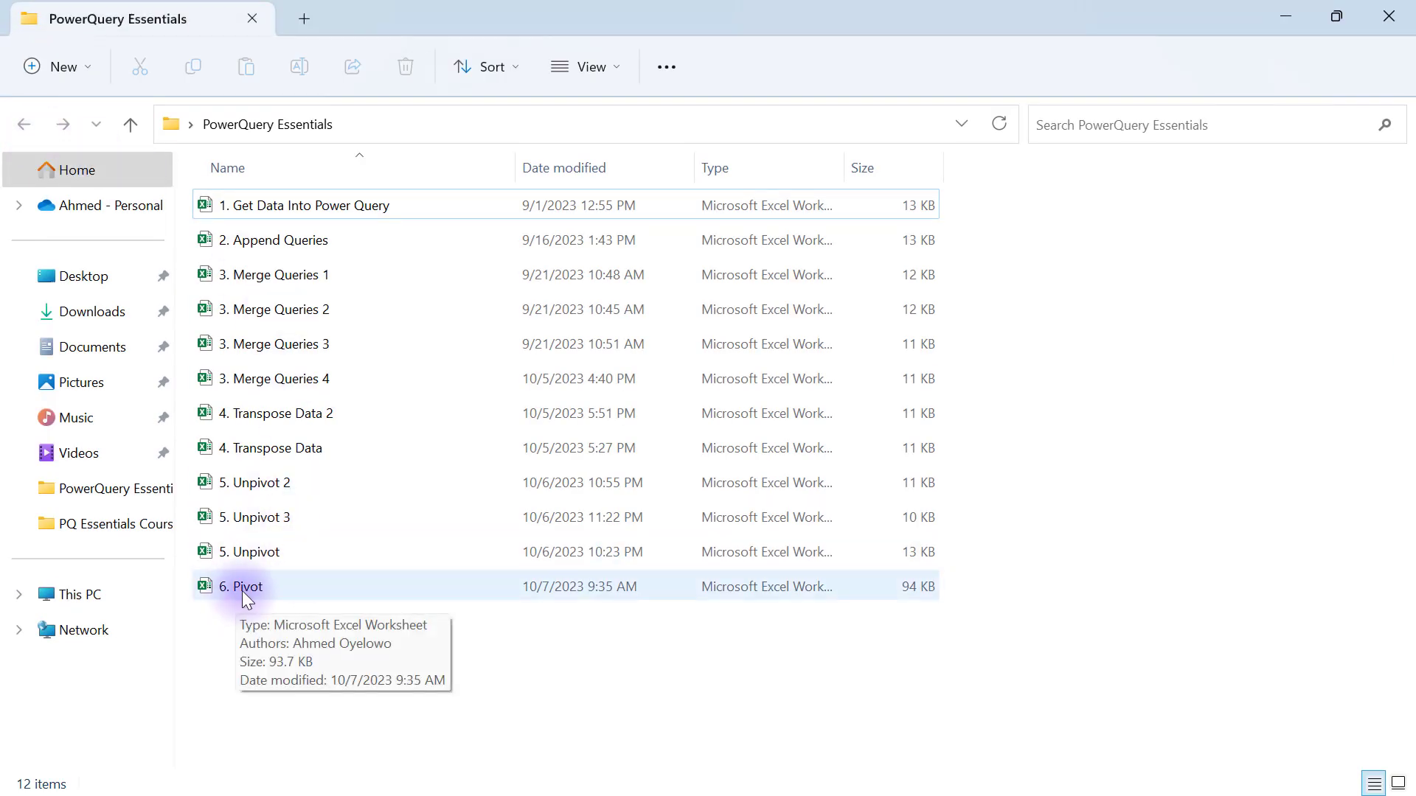
left_click(243, 586)
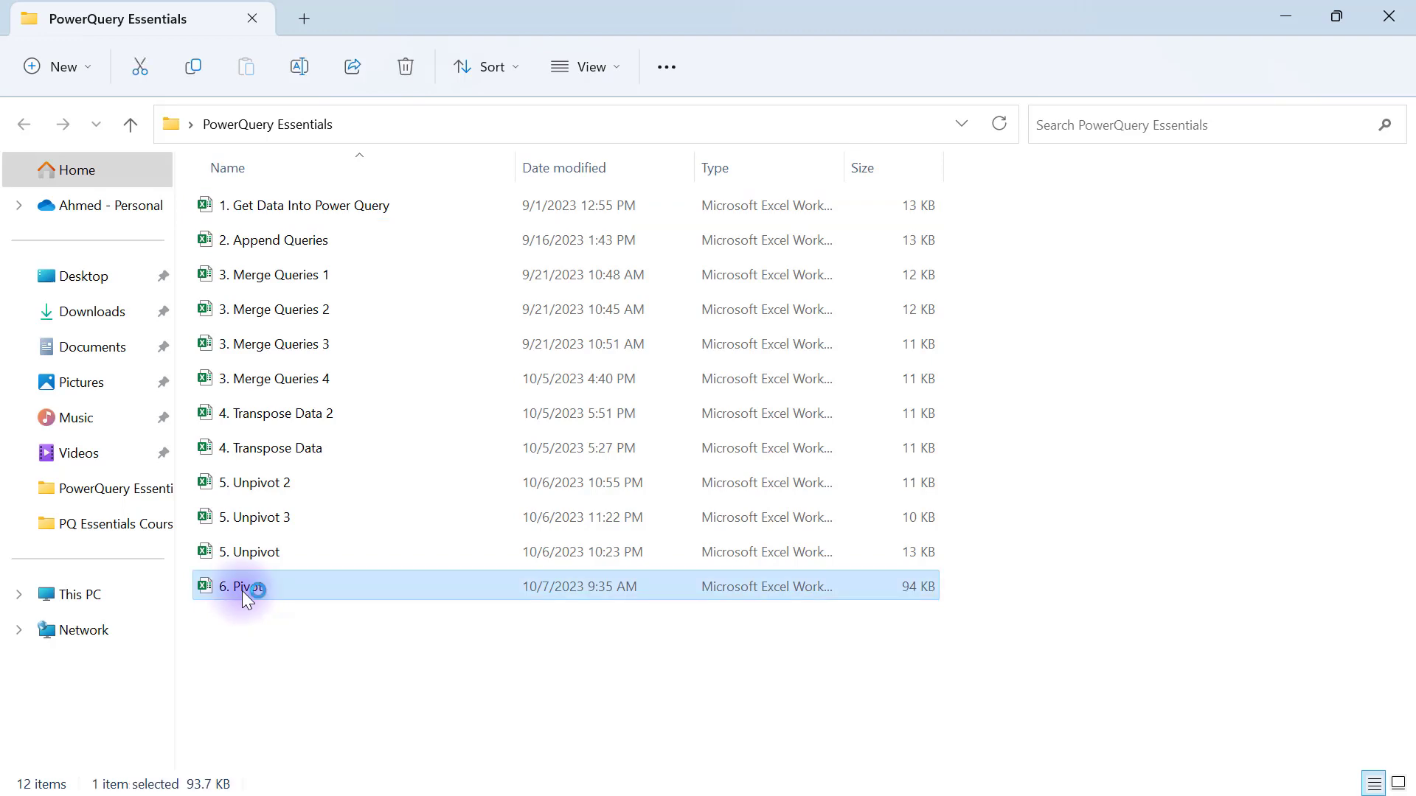
- Open 6. Pivot in Excel, glance at the Clean sheet and return to Pivot Column
double_click(243, 585)
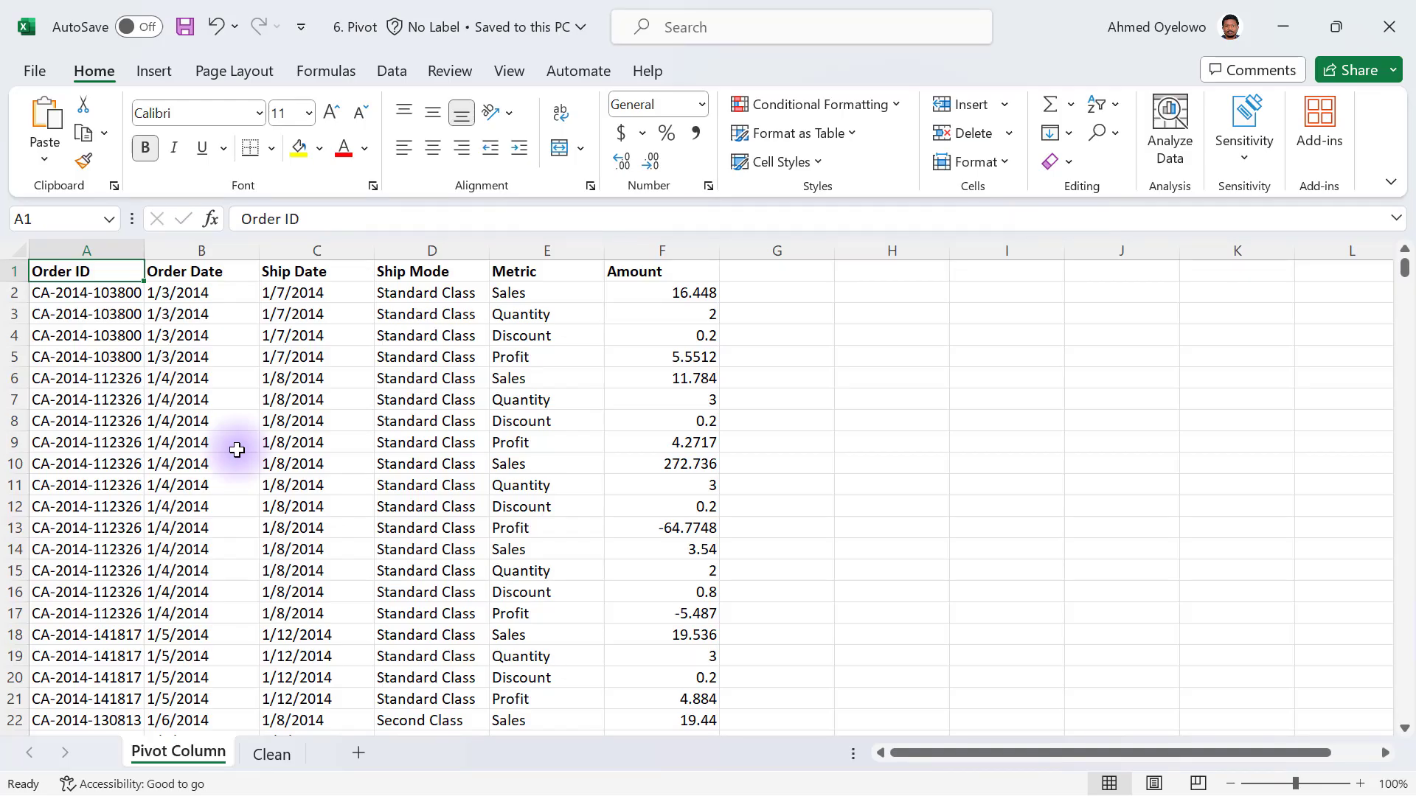
mouse_move(247, 494)
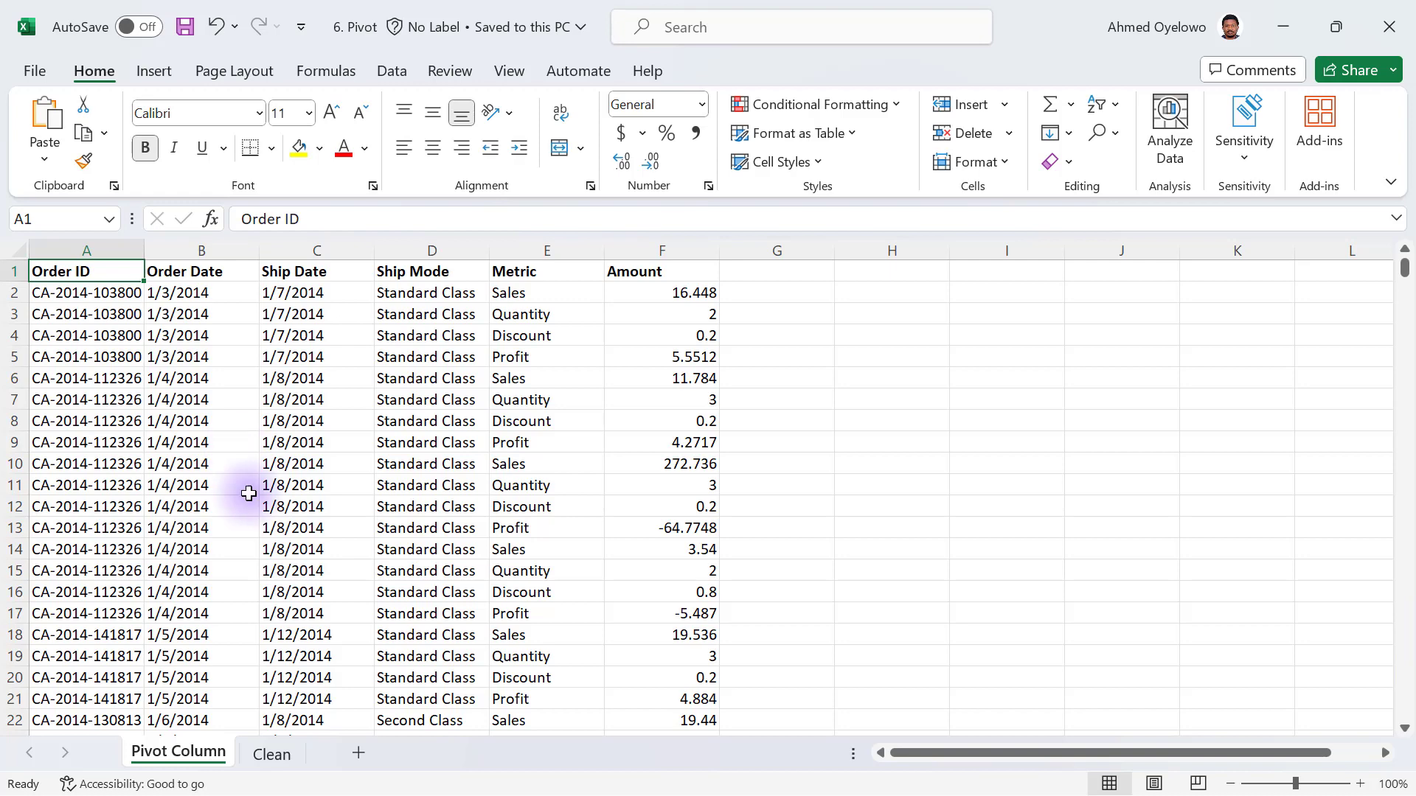
left_click(271, 754)
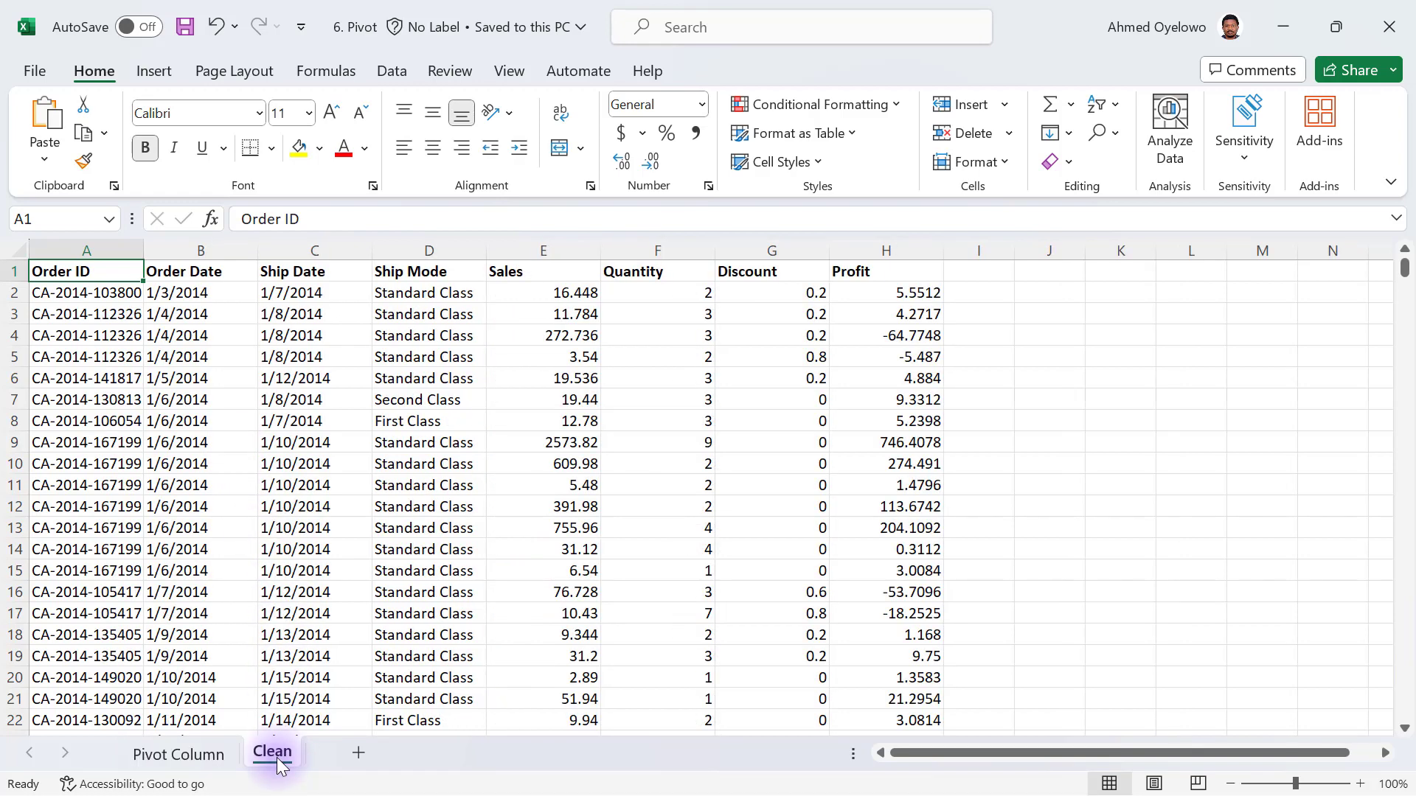
left_click(179, 753)
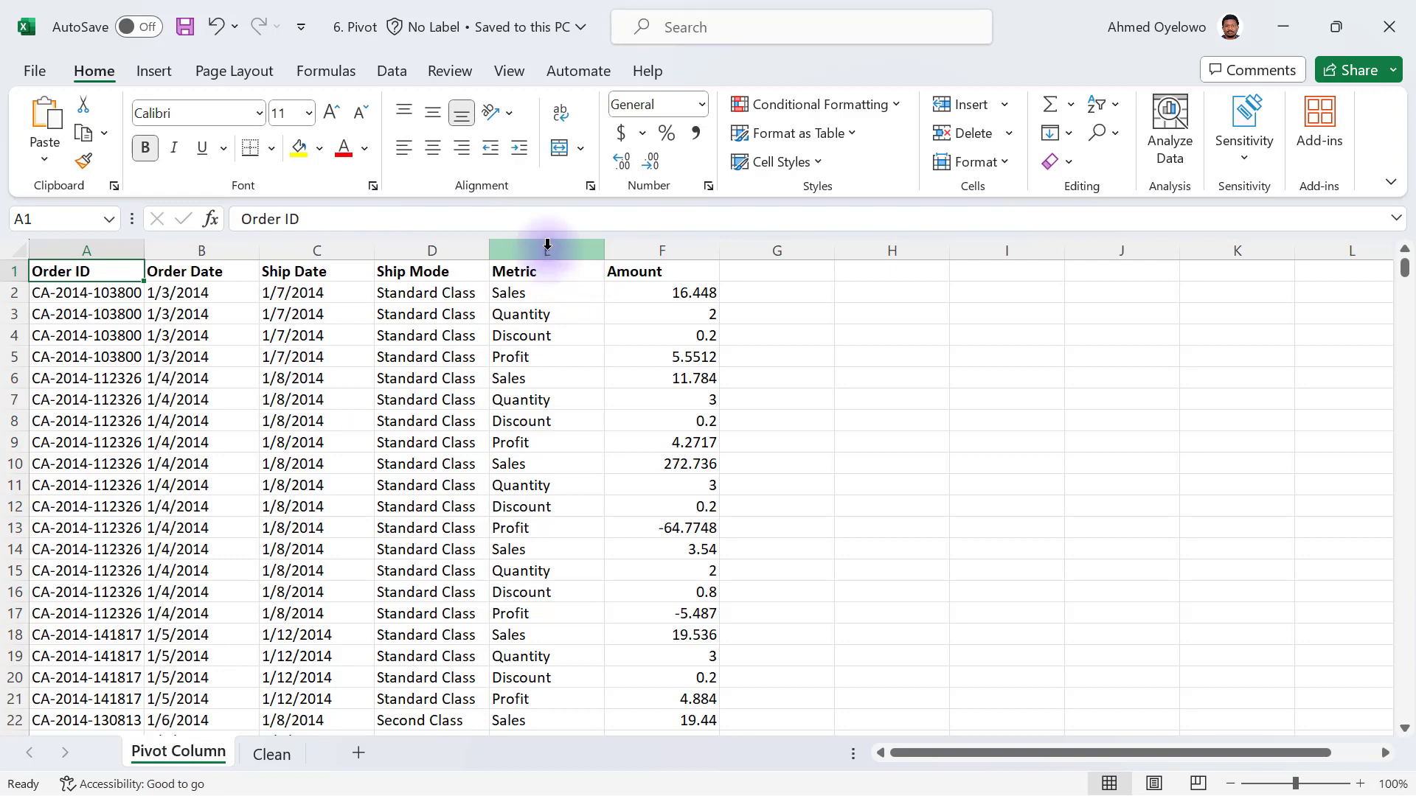
left_click(545, 251)
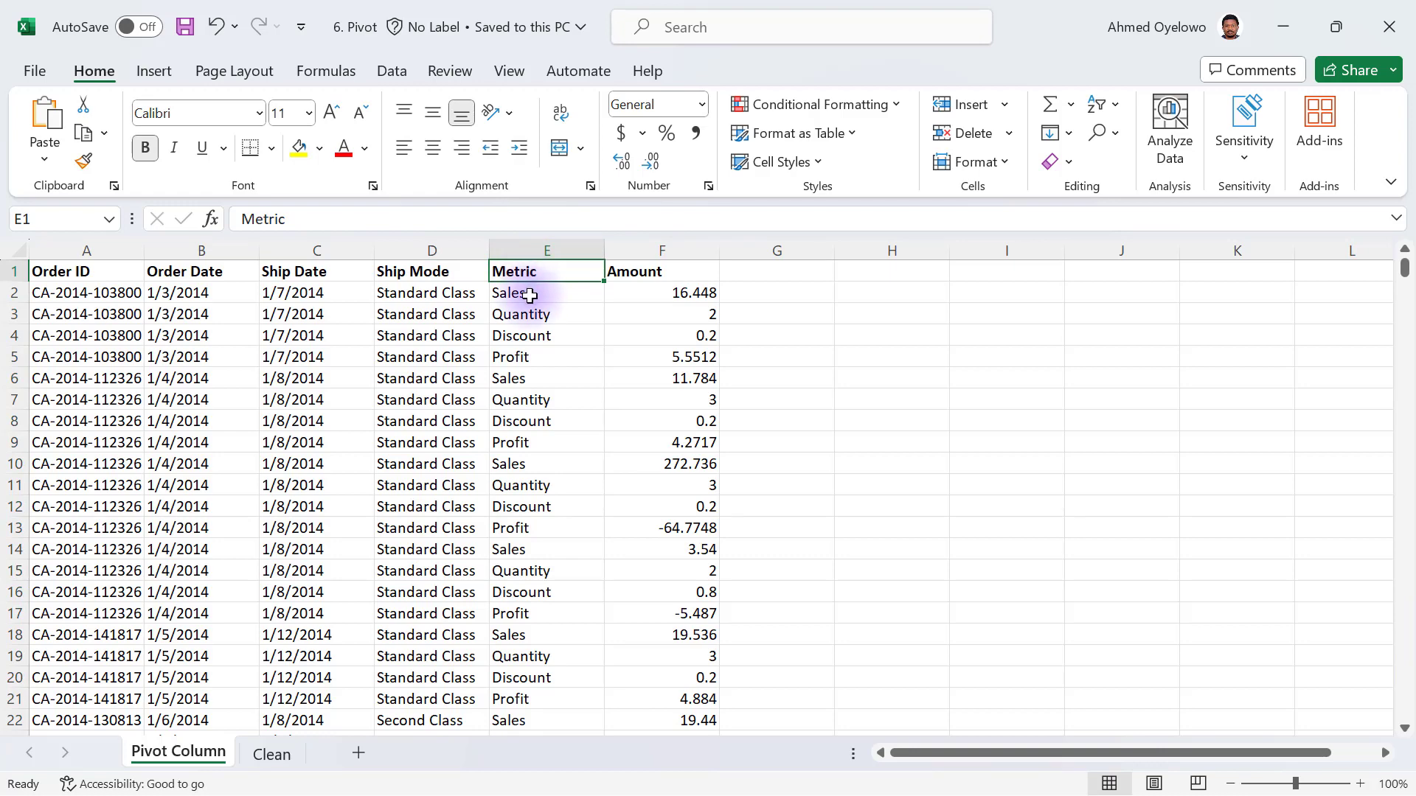
- Highlight the repeated order IDs showing four metric rows per order
left_click(86, 292)
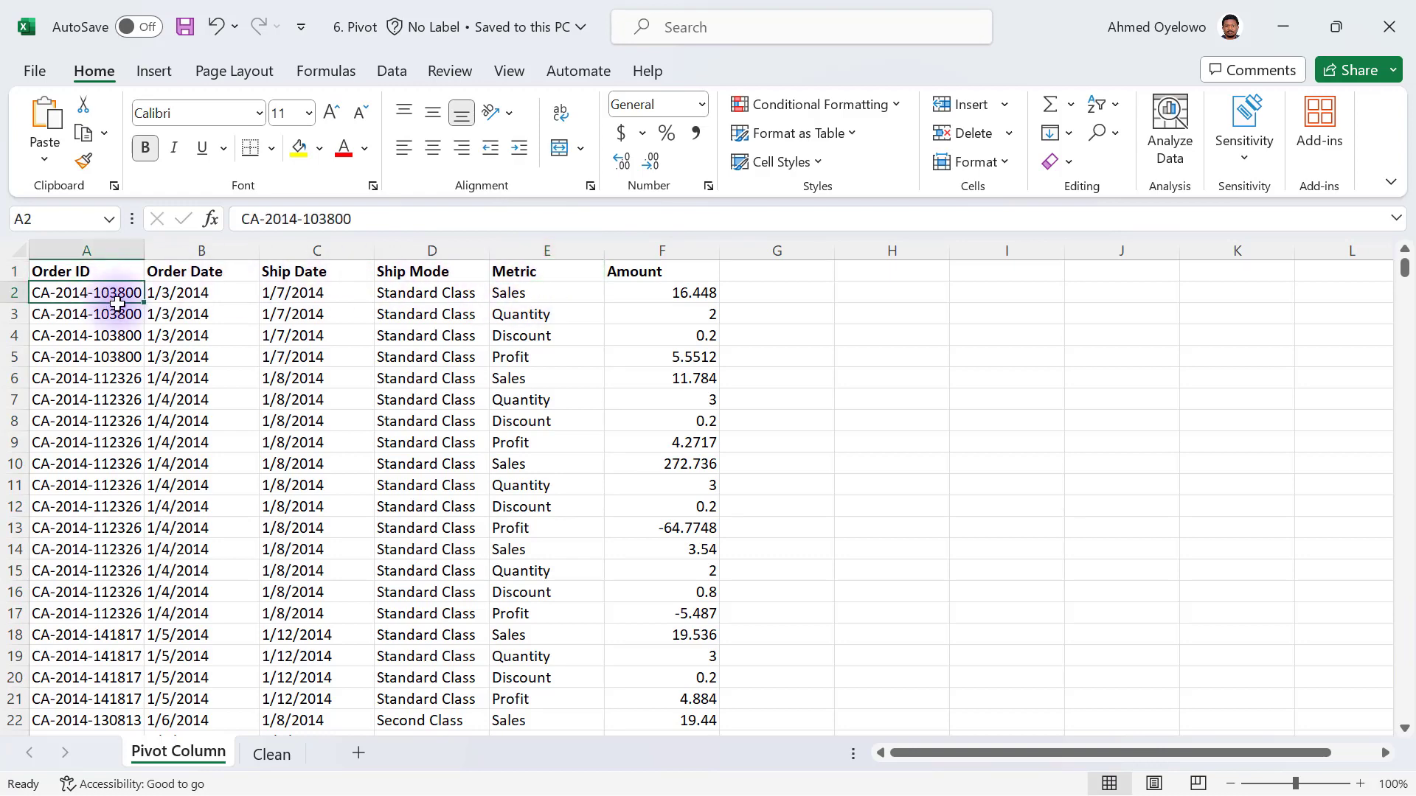
left_click_drag(87, 292, 87, 357)
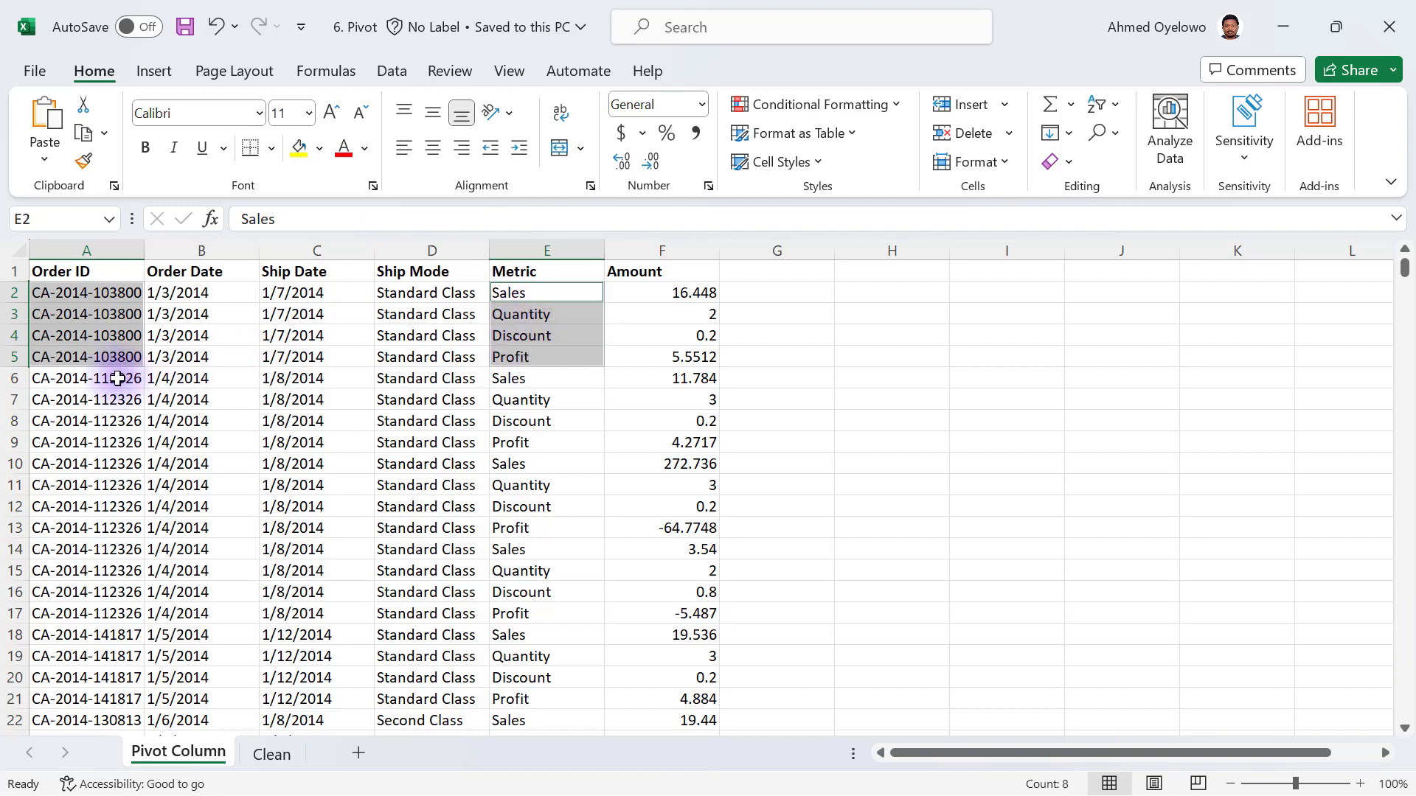
left_click_drag(86, 377, 85, 441)
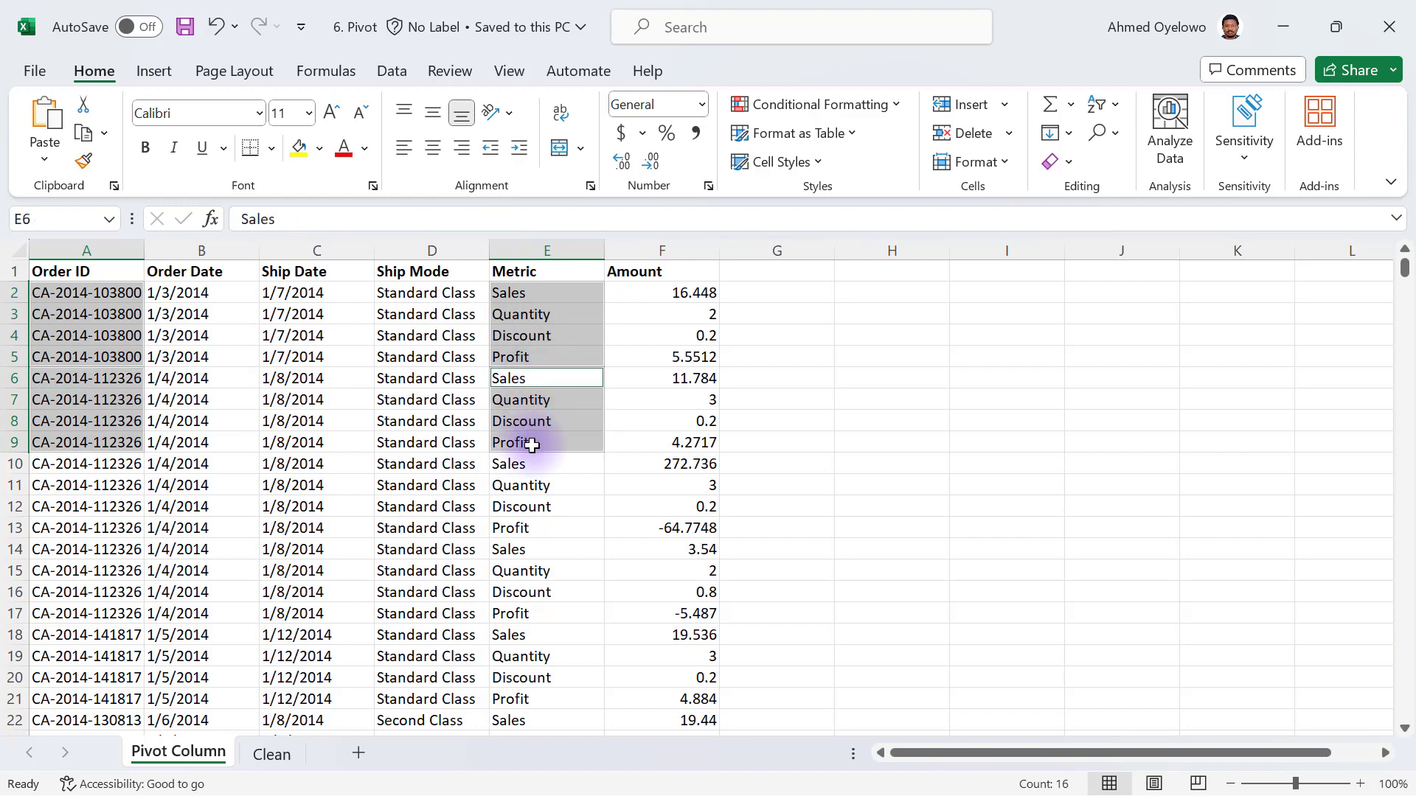
mouse_move(540, 297)
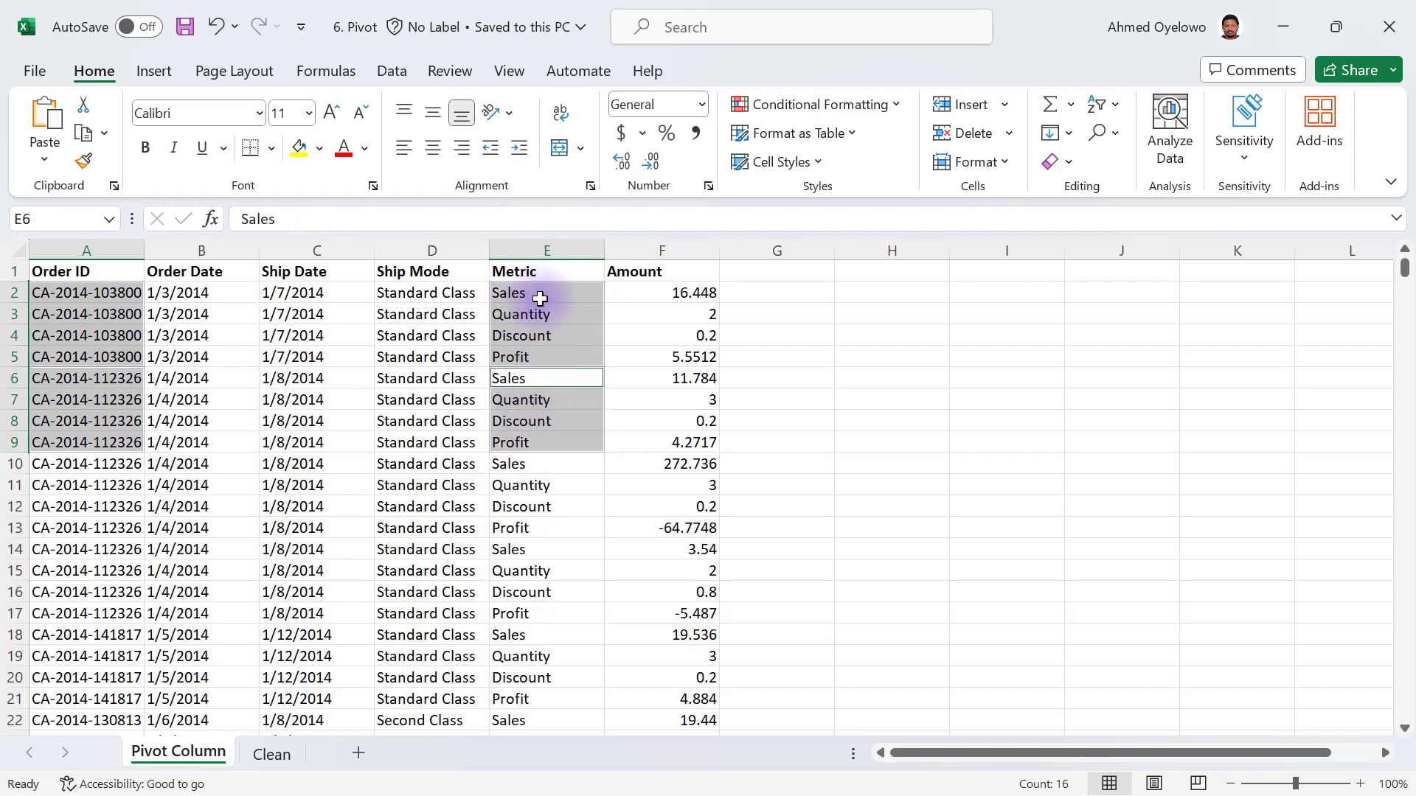
- Review the Sales, Quantity, Discount and Profit entries in the Metric column
left_click(546, 292)
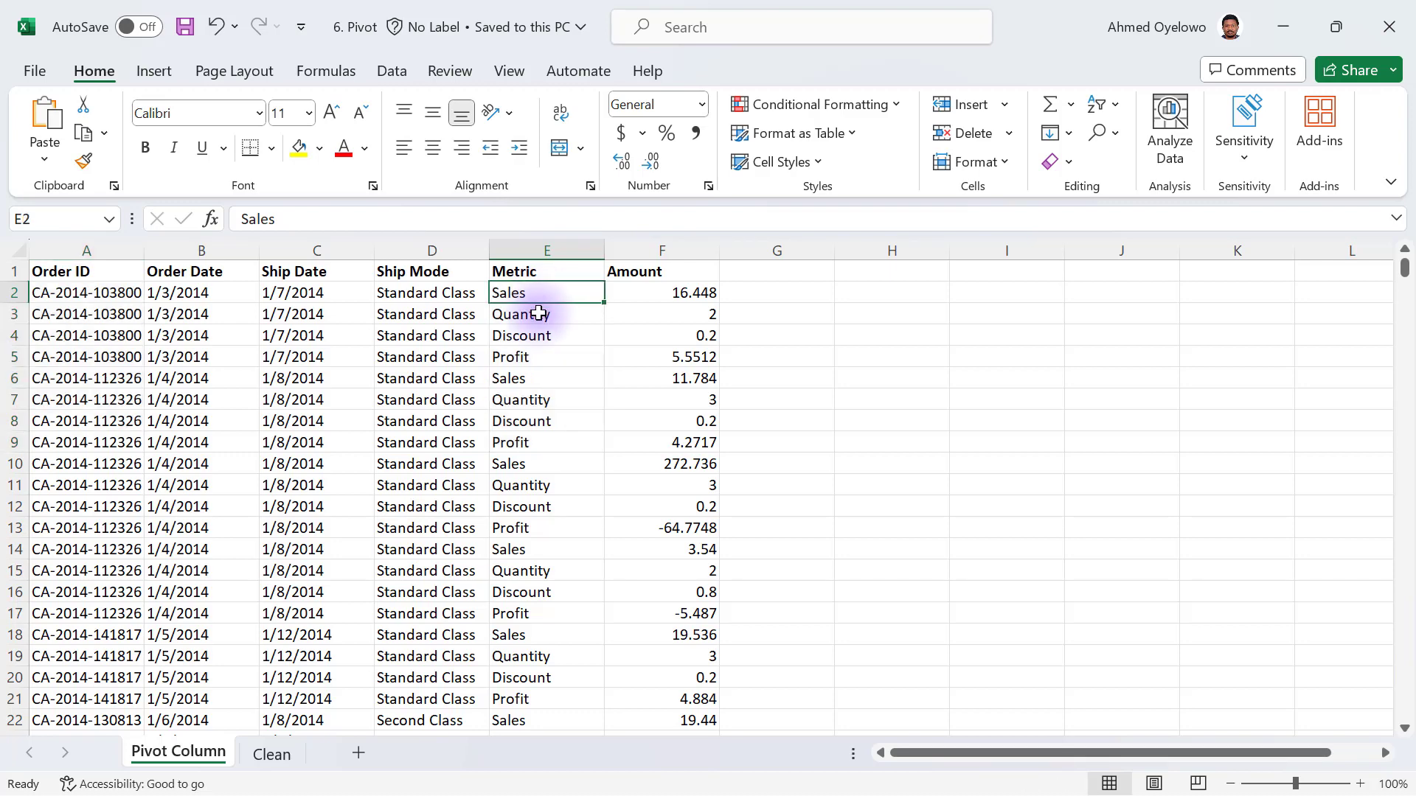
left_click(545, 312)
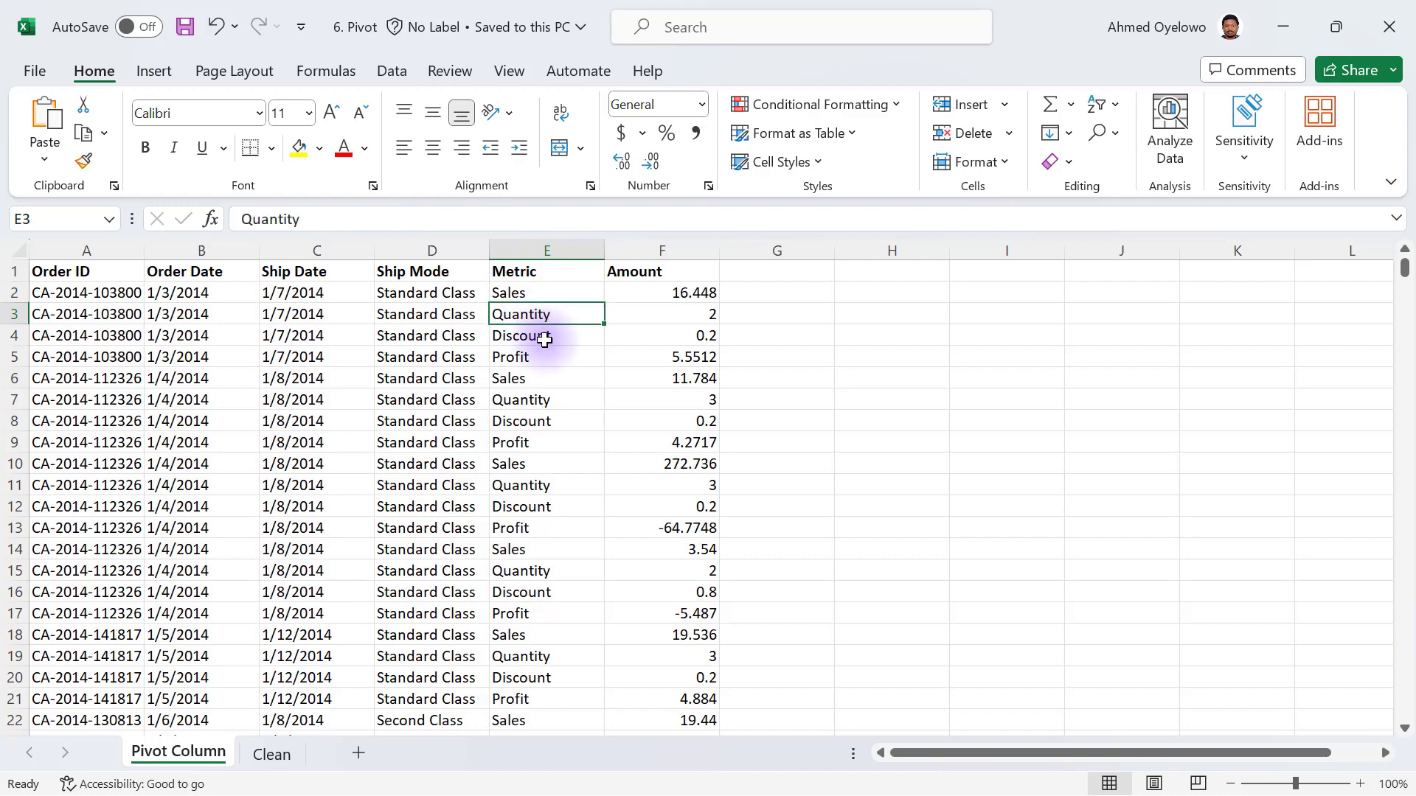
left_click(545, 335)
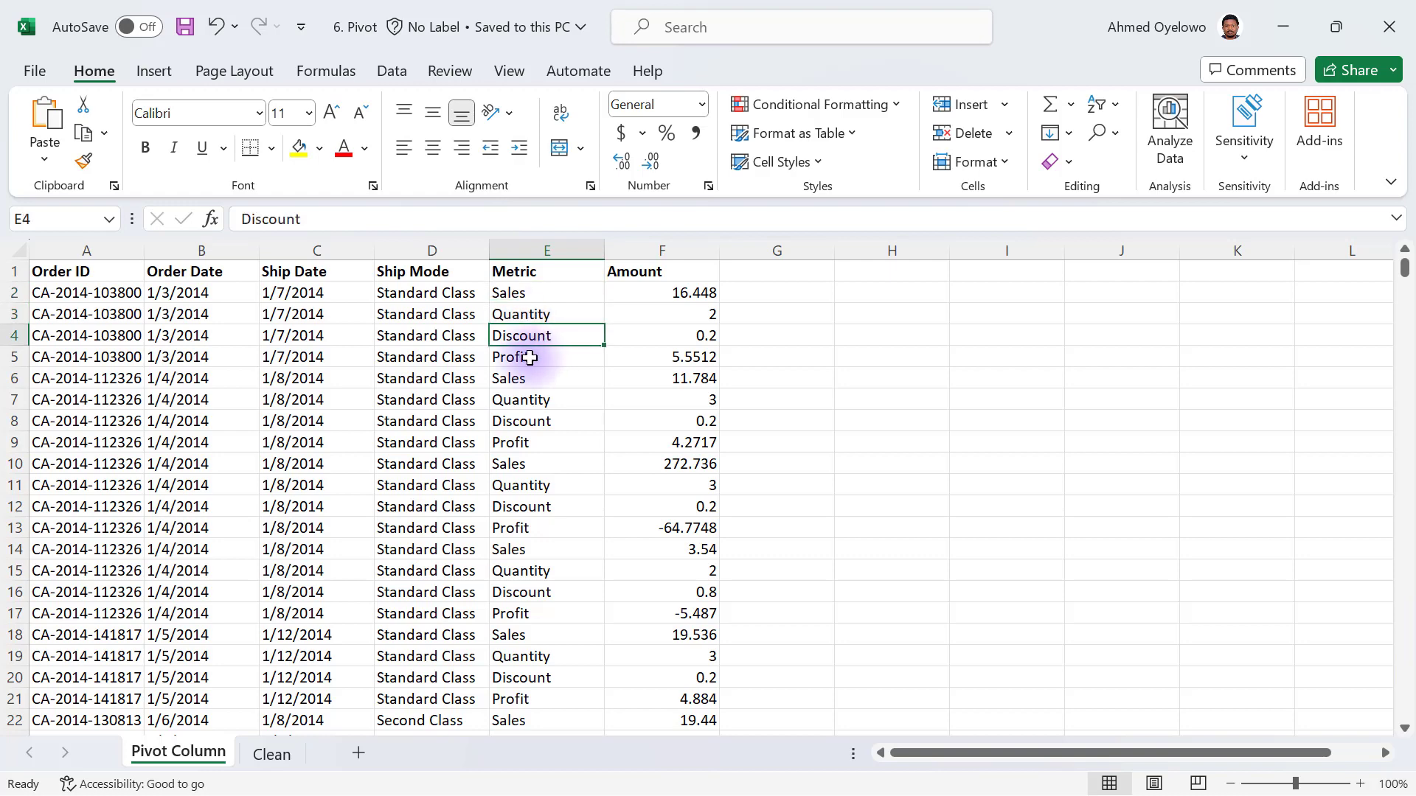
left_click(531, 357)
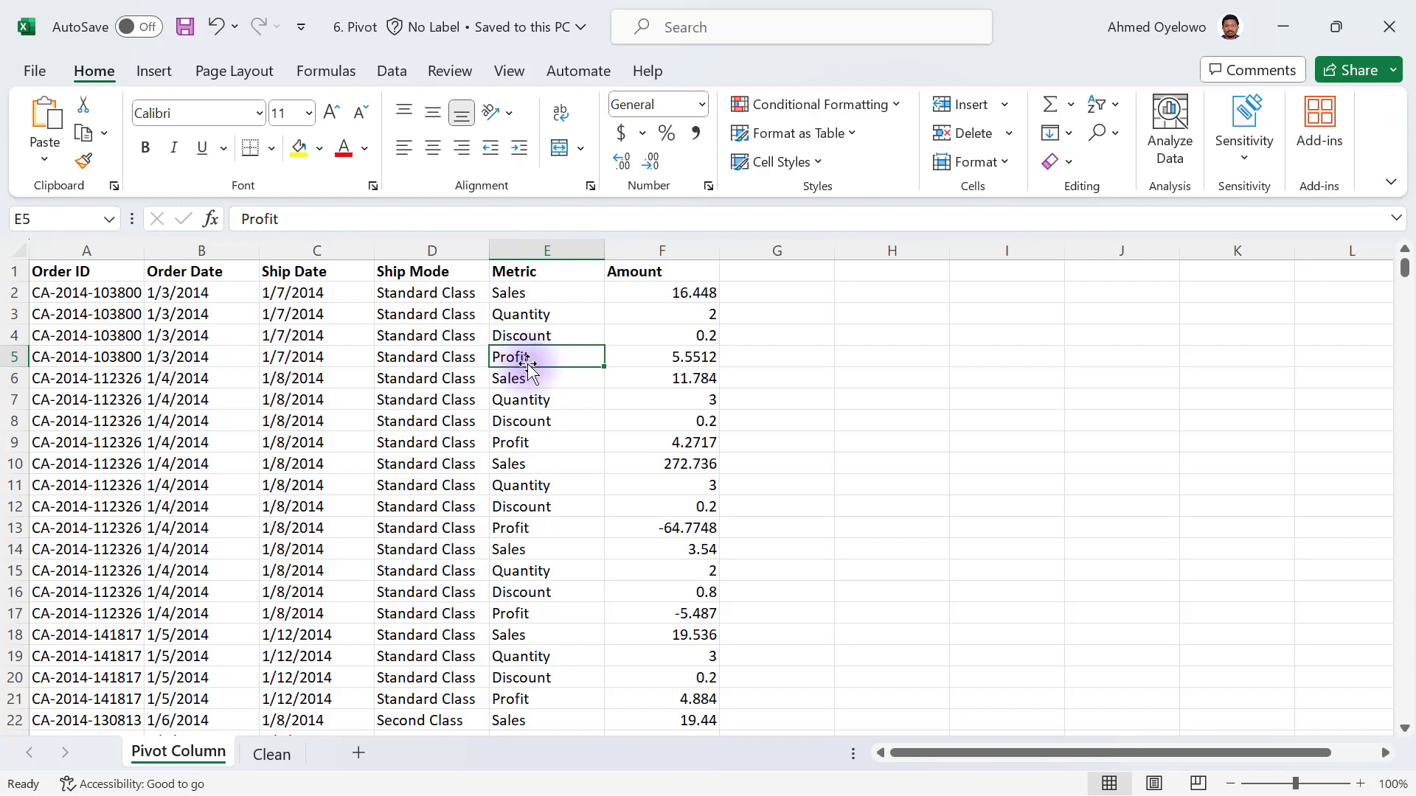
left_click(546, 251)
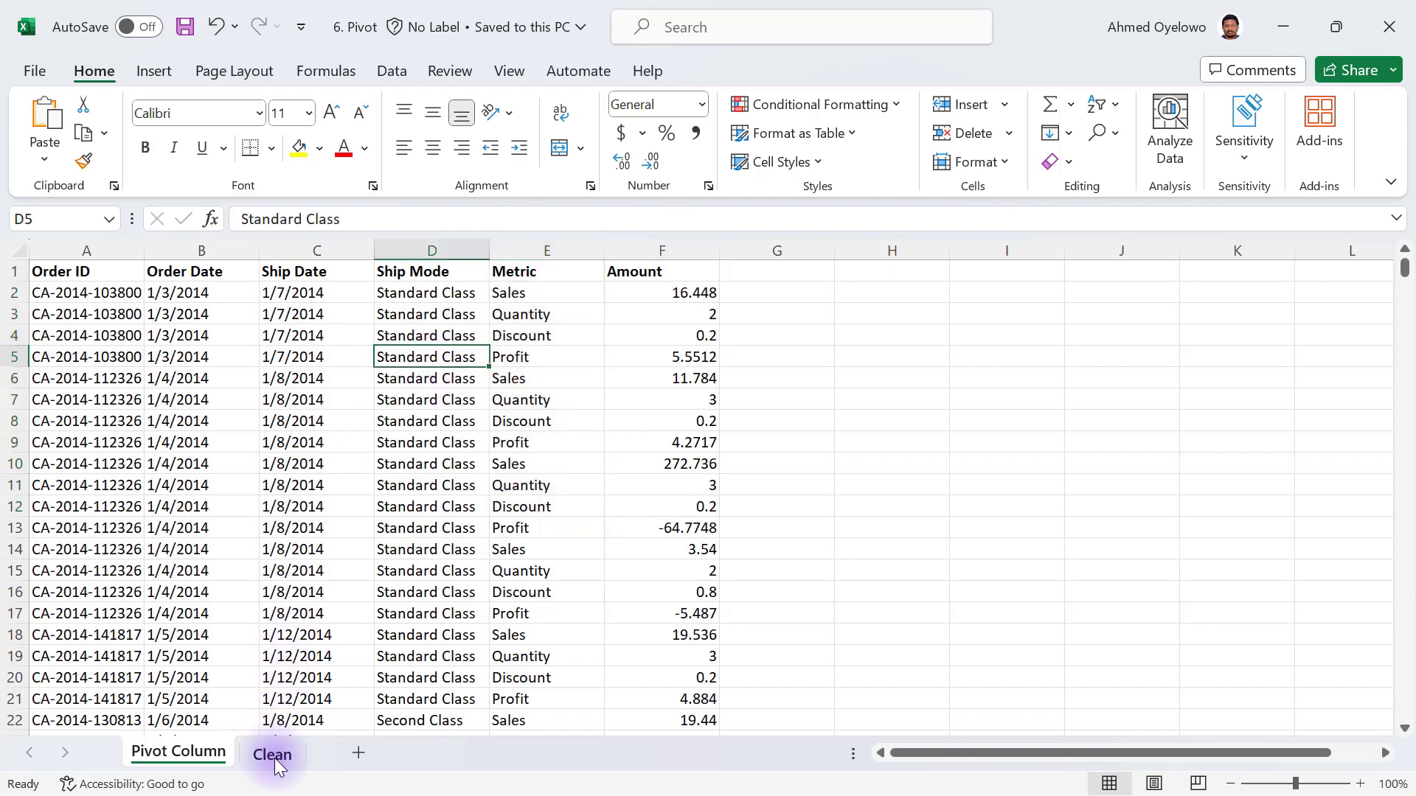
left_click(271, 754)
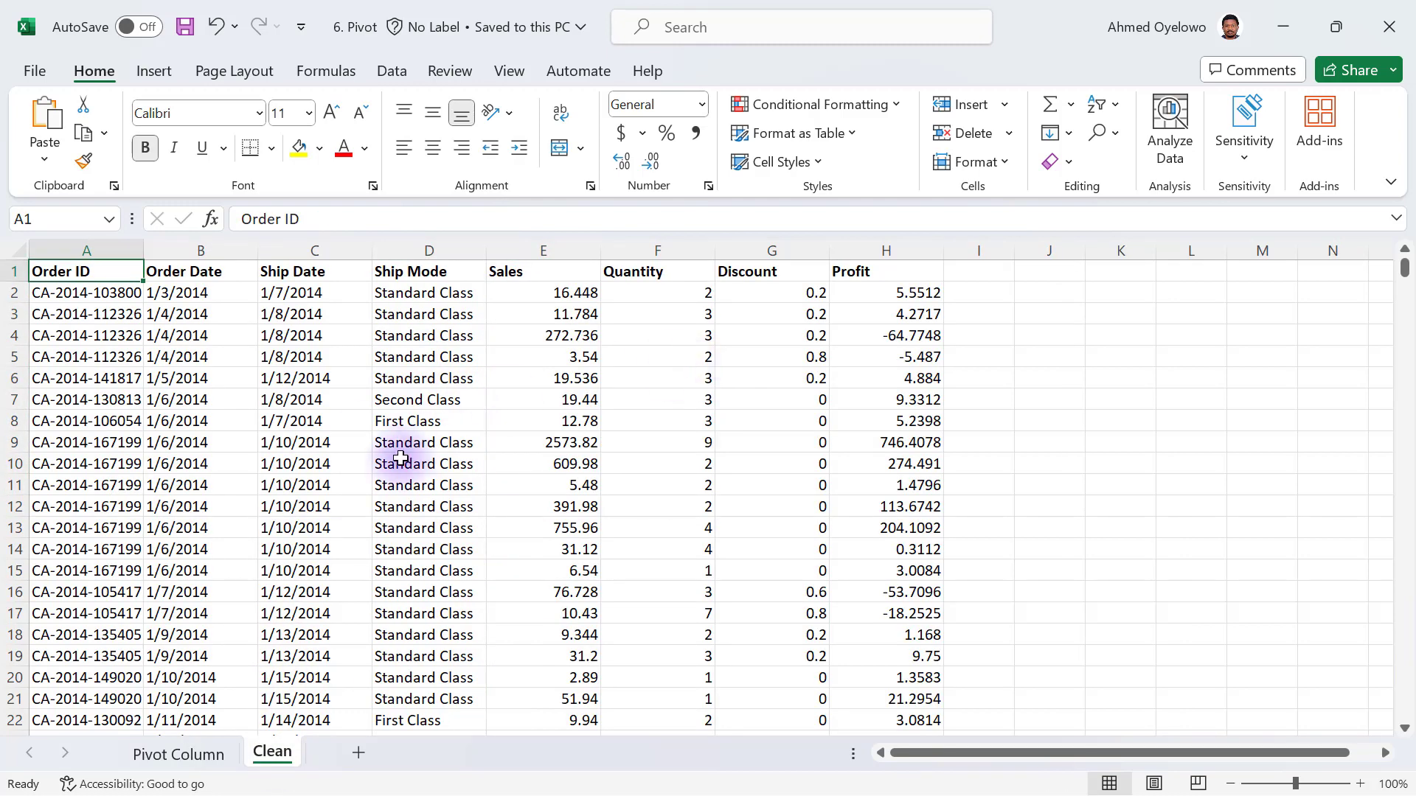
mouse_move(517, 275)
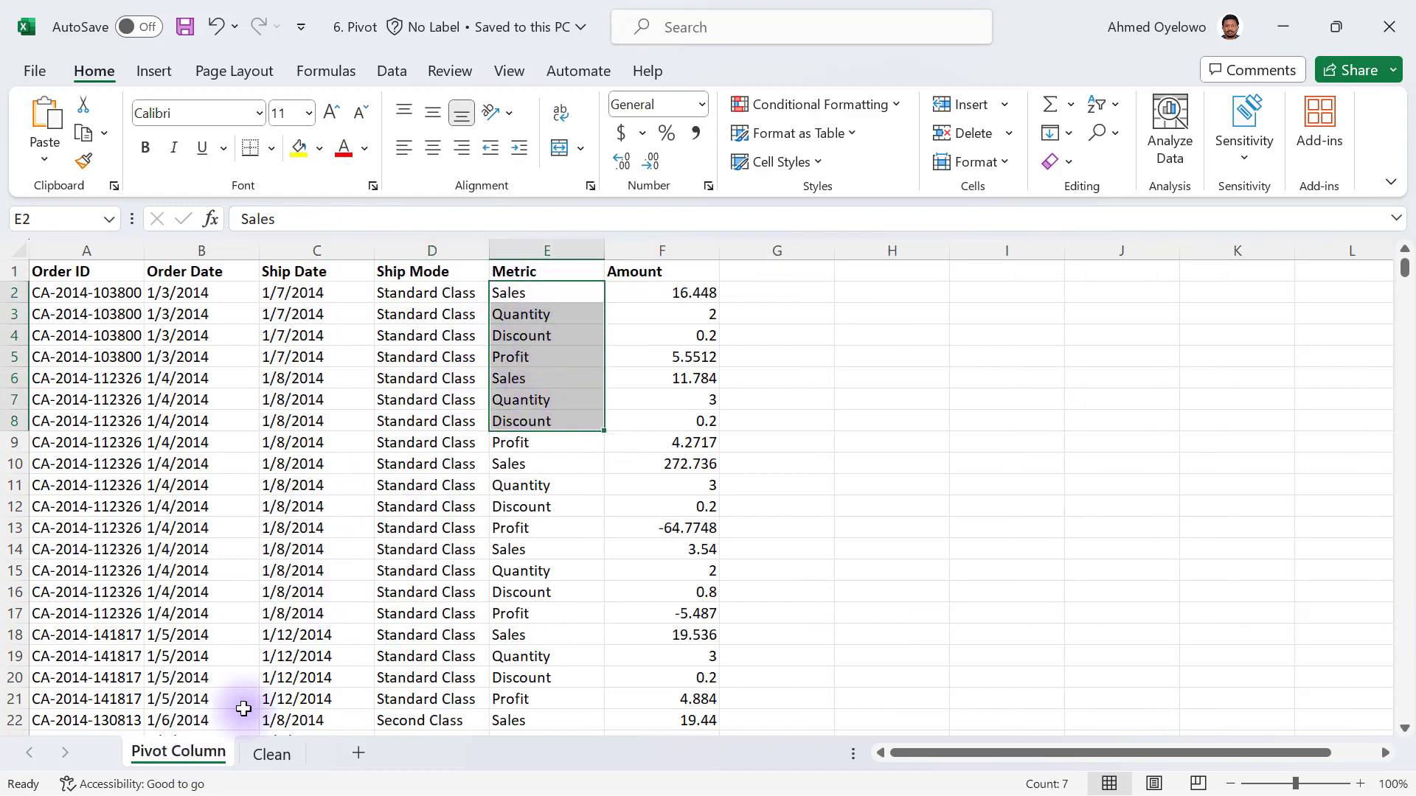
left_click(272, 754)
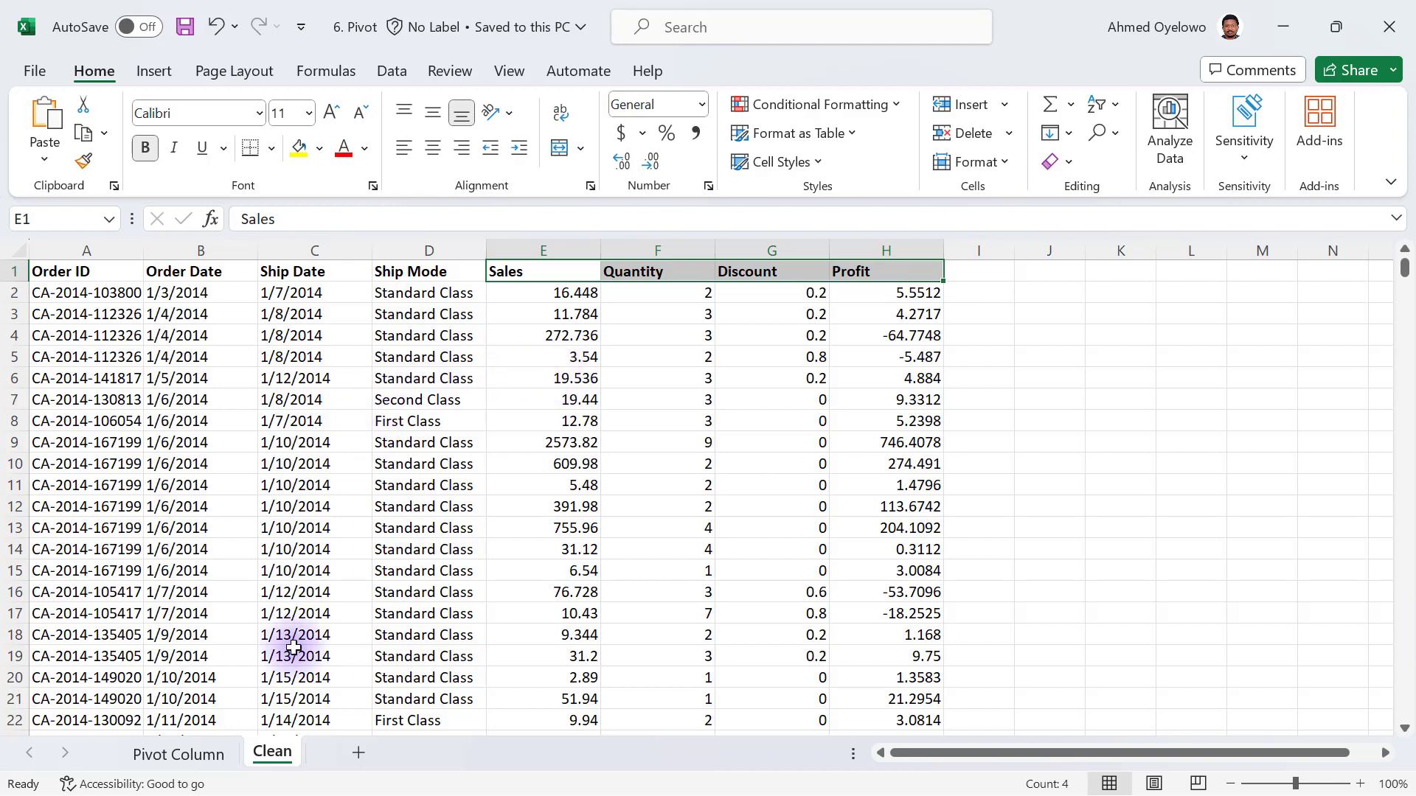
left_click(179, 754)
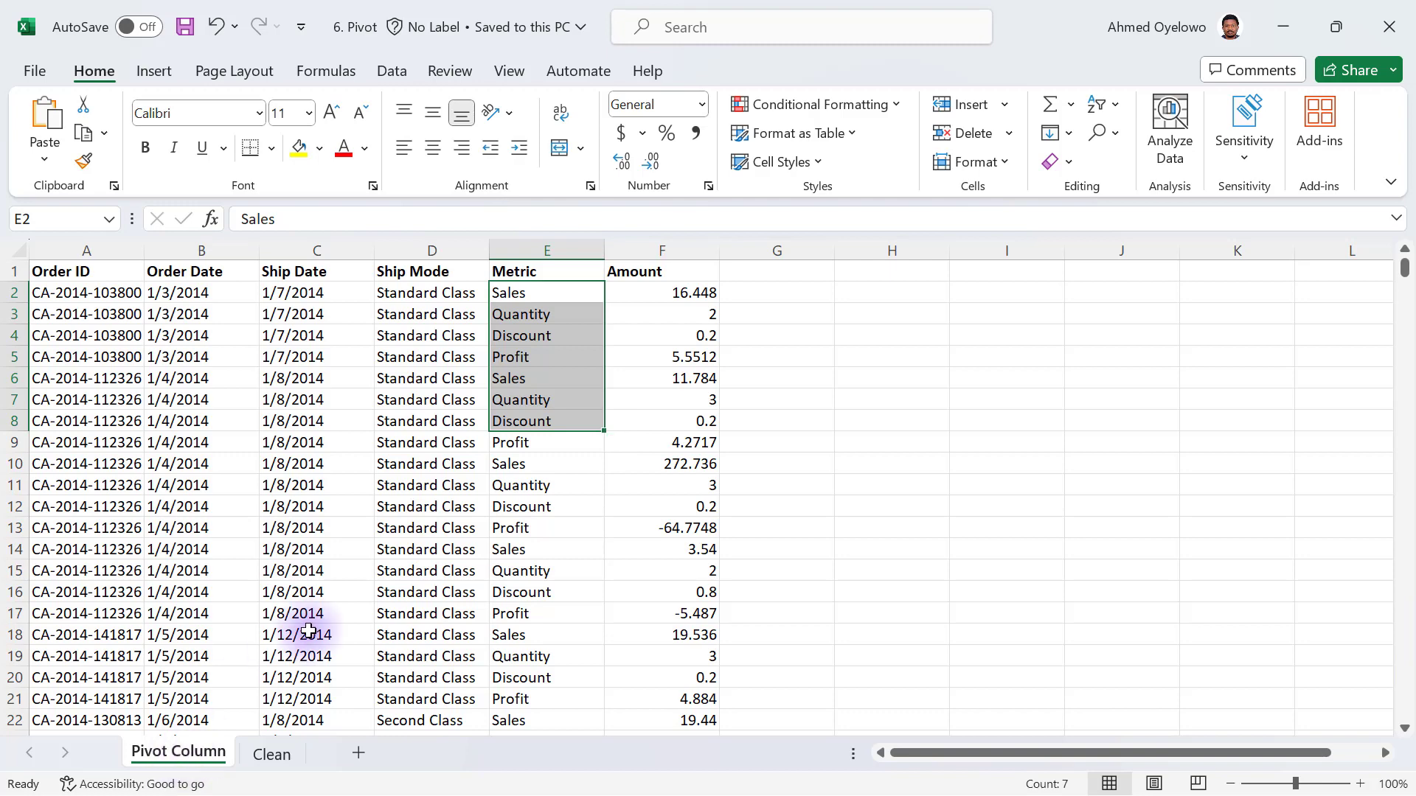
left_click(660, 251)
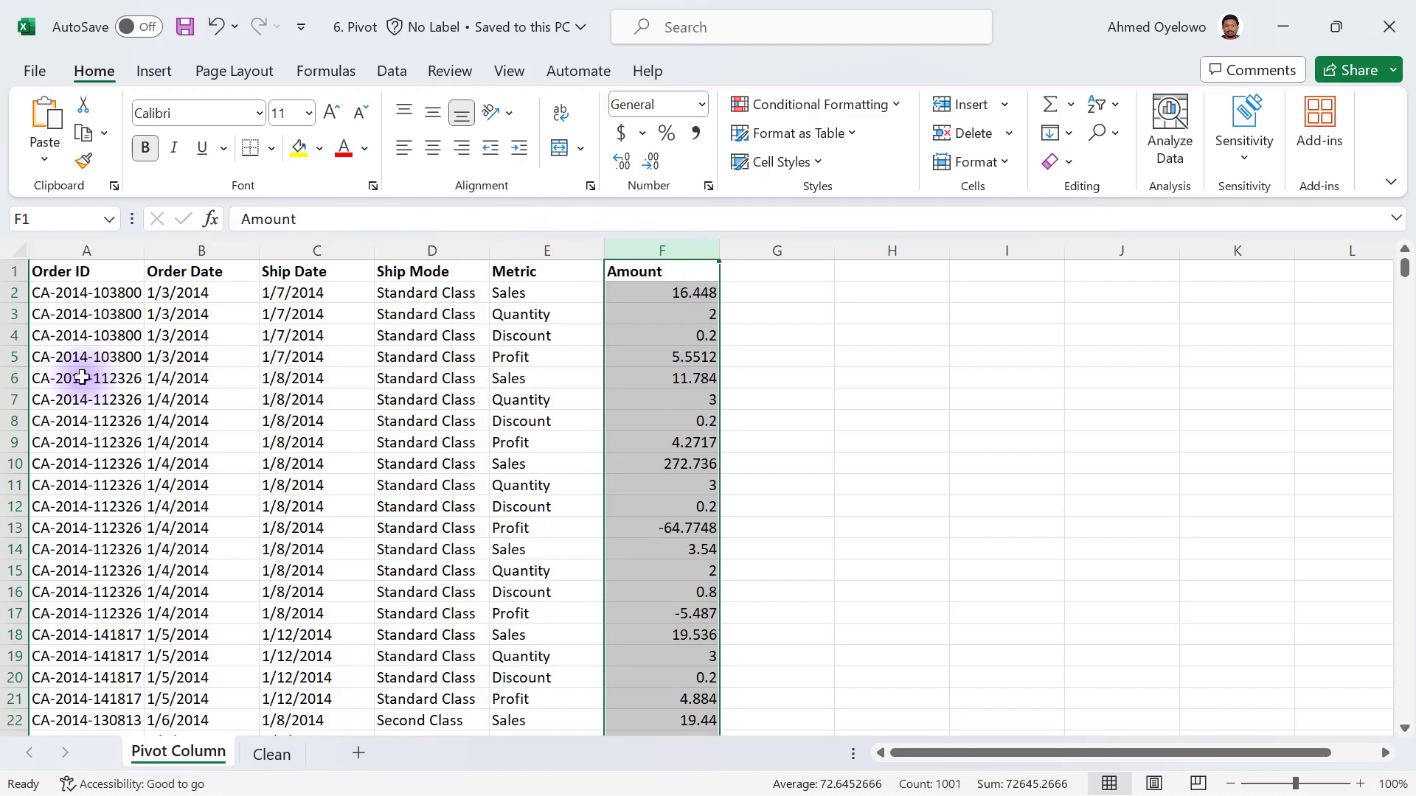
left_click(86, 379)
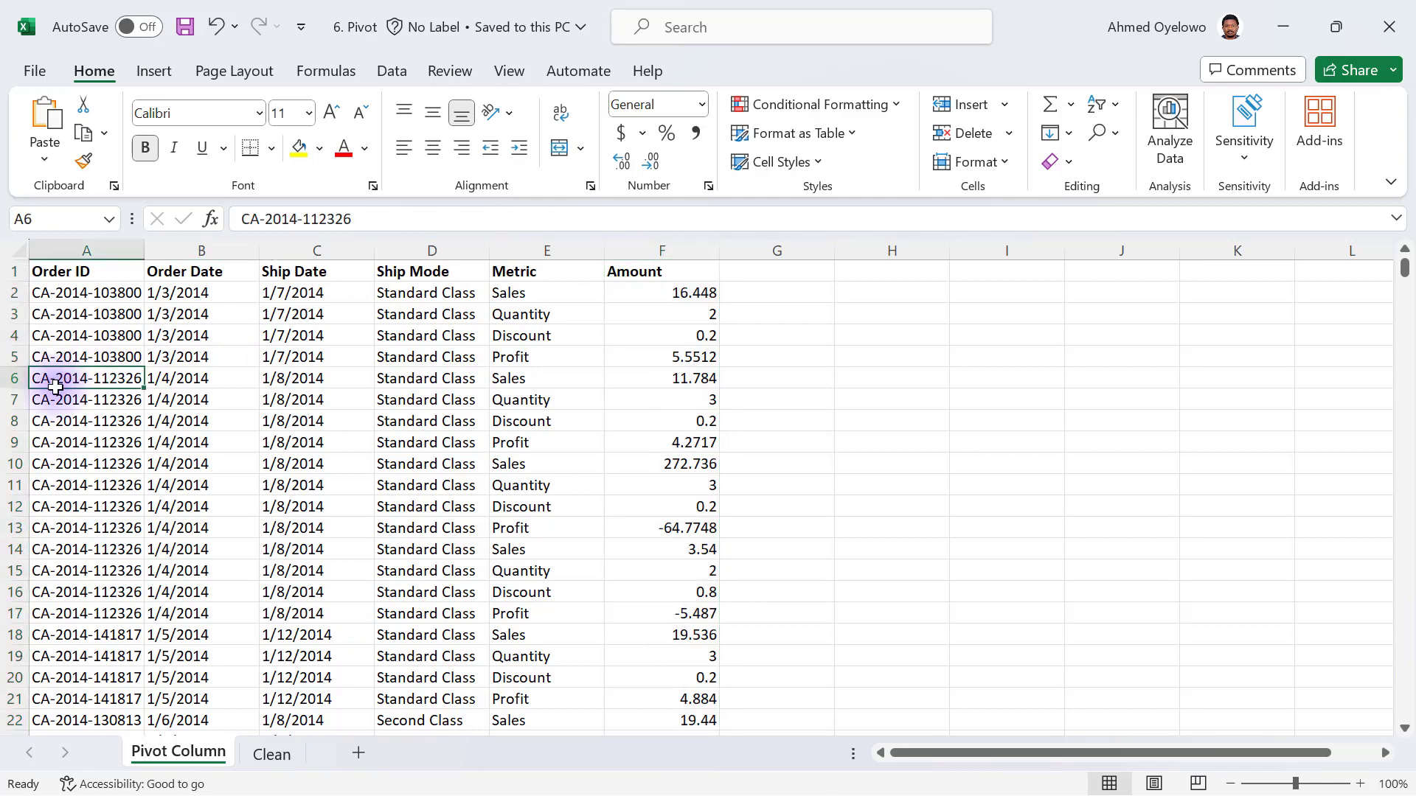
left_click_drag(86, 378, 85, 420)
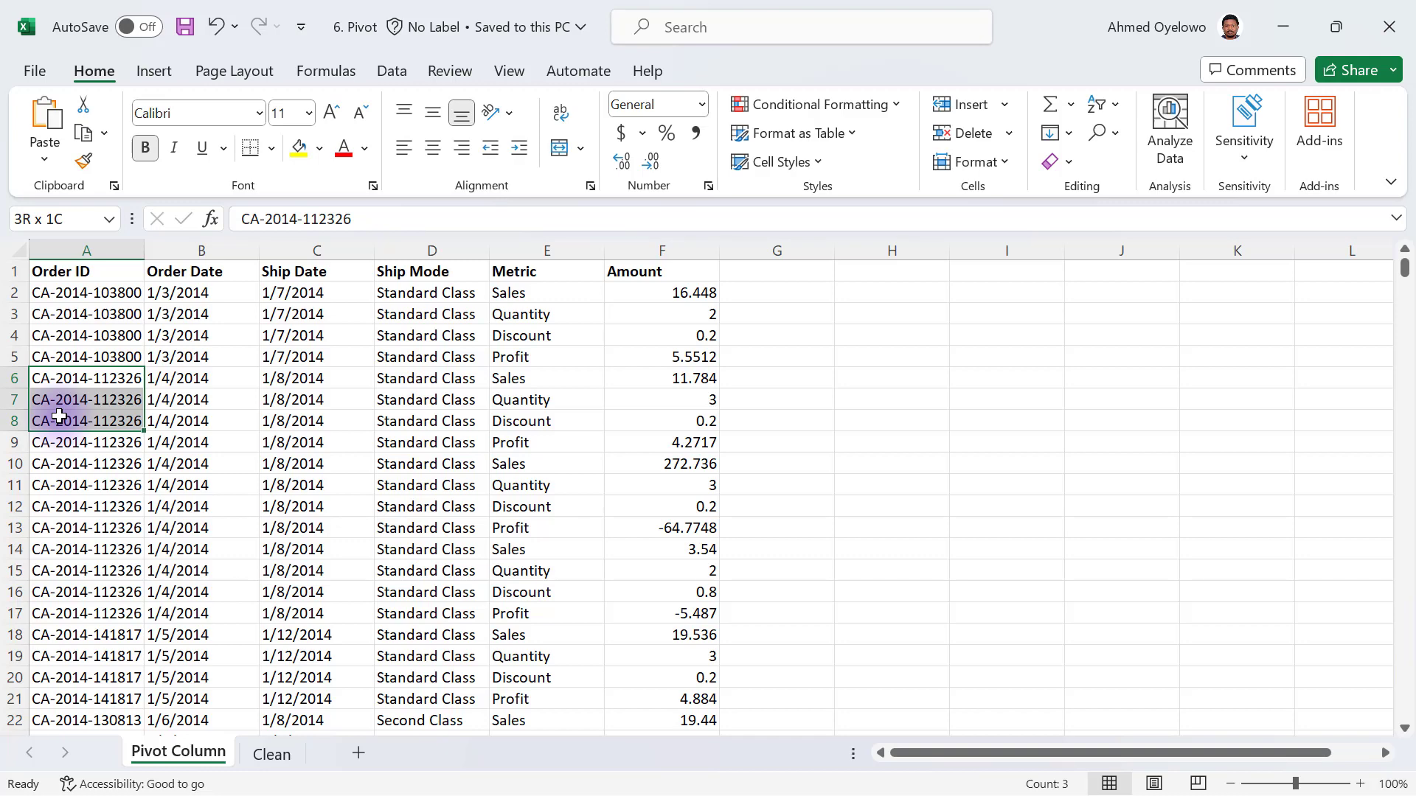
left_click_drag(86, 377, 86, 569)
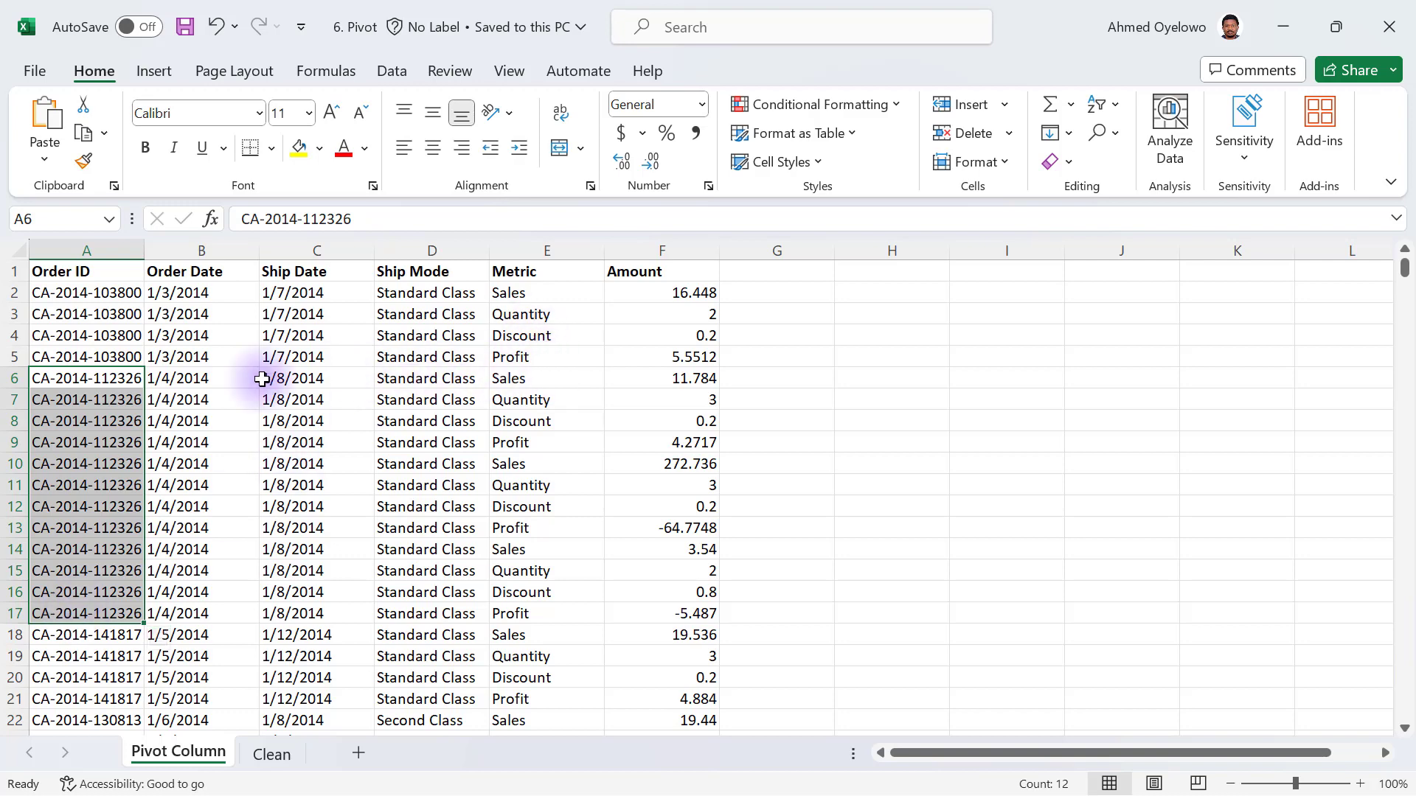
left_click(15, 378)
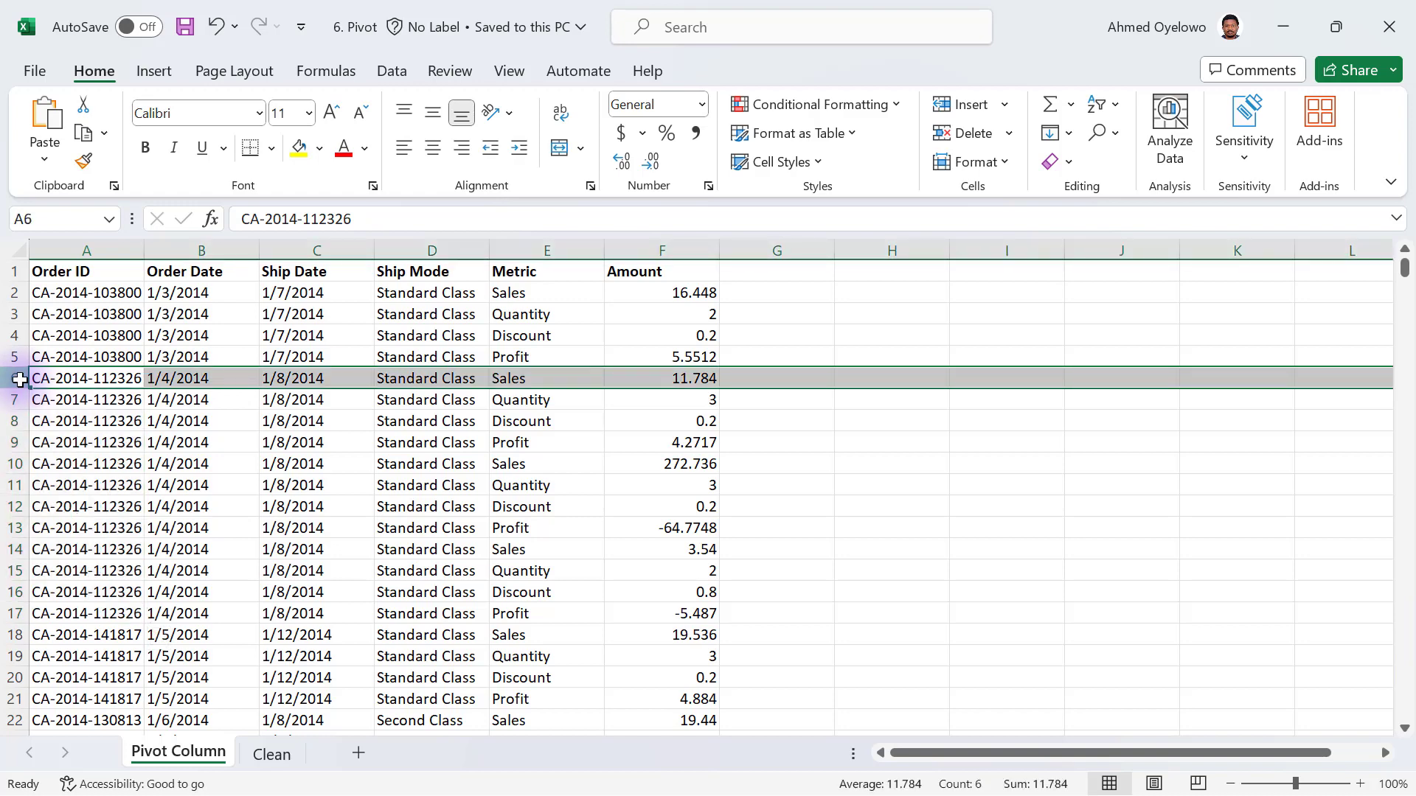
mouse_move(25, 441)
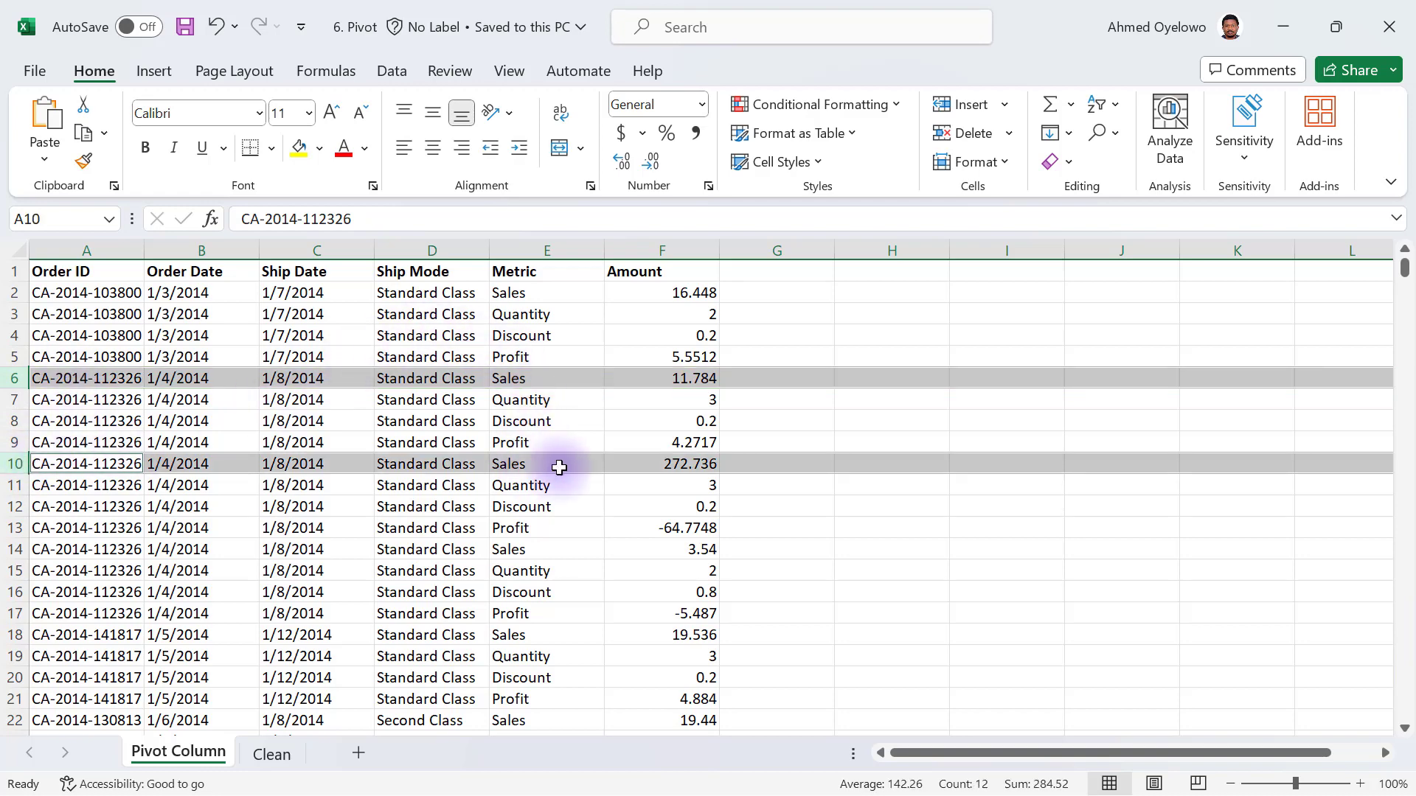
mouse_move(101, 541)
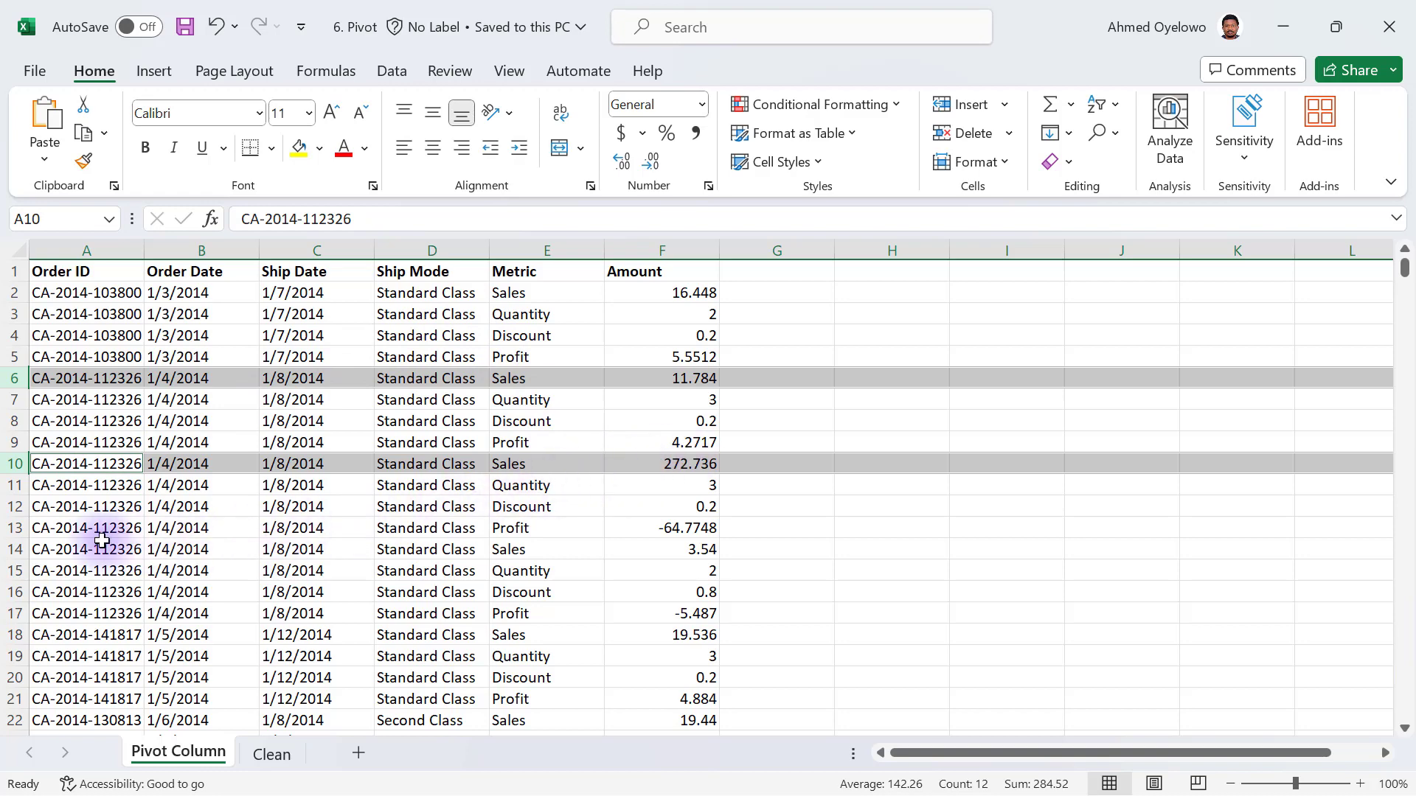
left_click(87, 549)
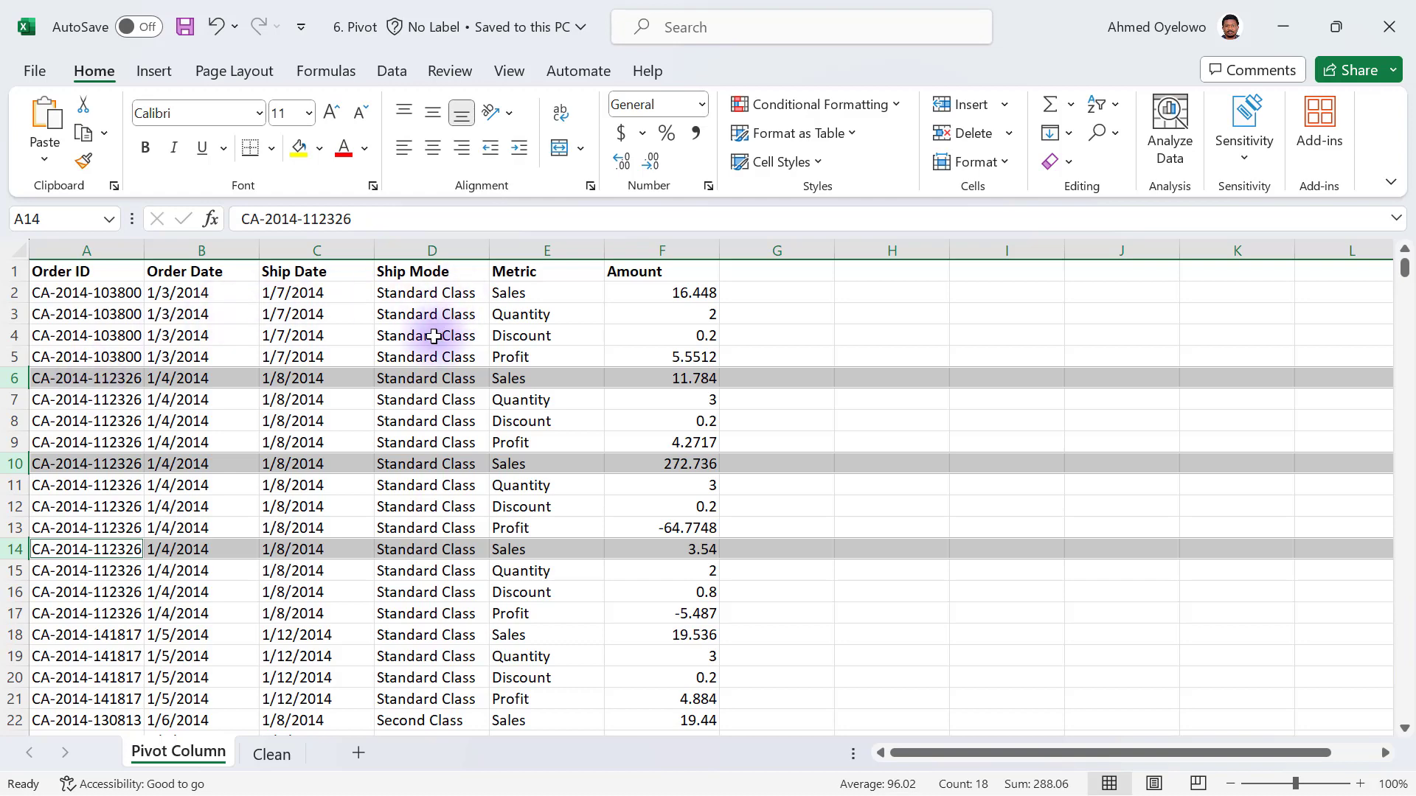
left_click(431, 335)
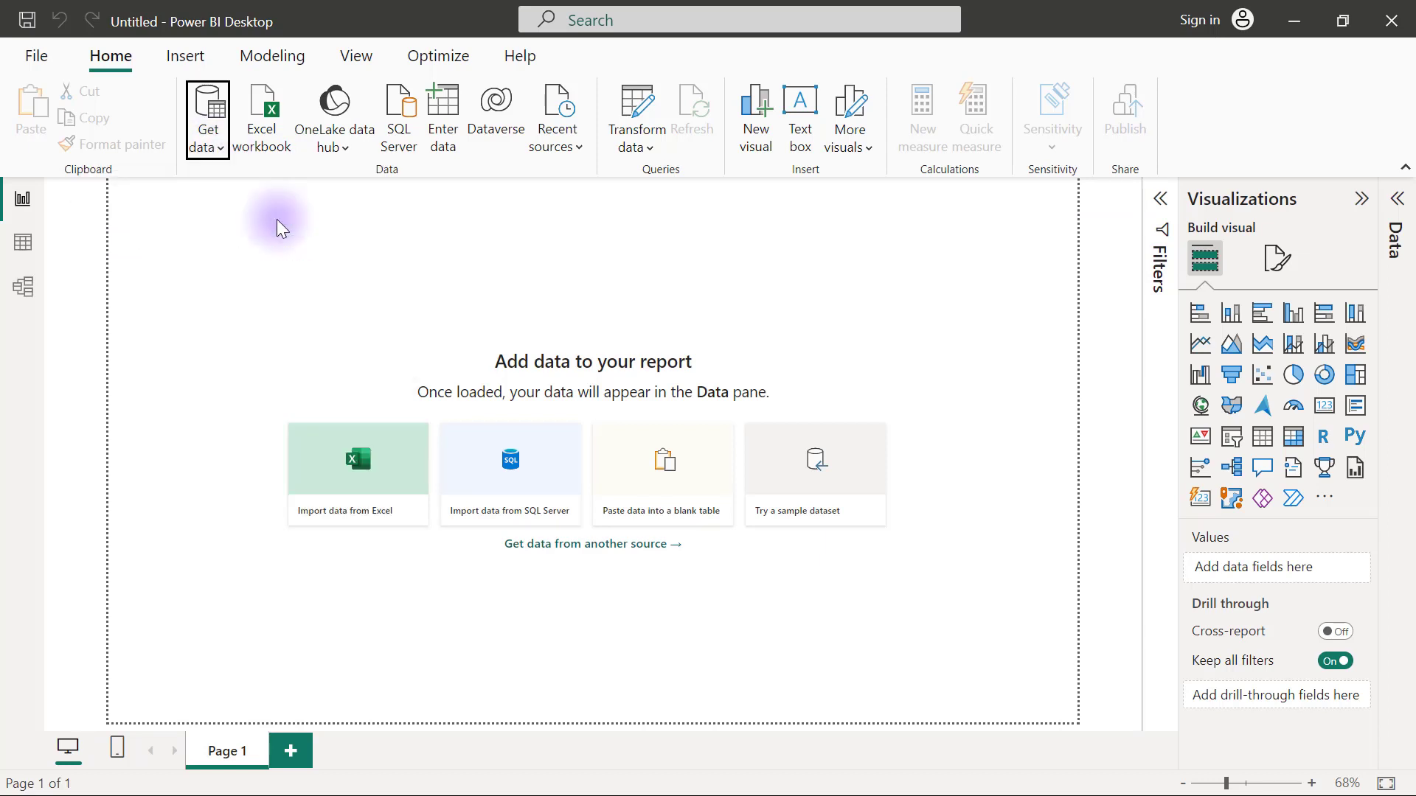
- Import the 6. Pivot workbook from Desktop > PowerQuery Essentials via Get Data > Excel
left_click(357, 459)
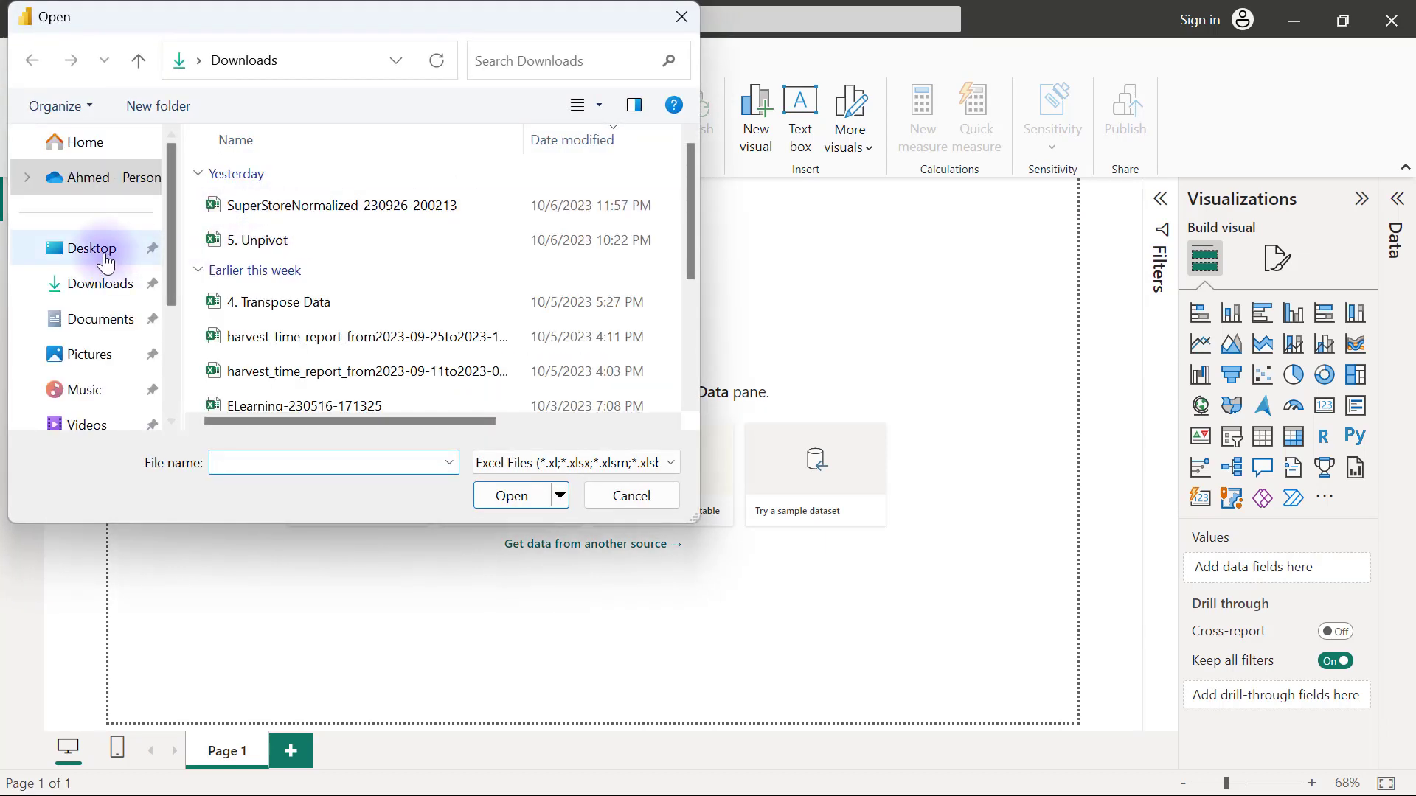
left_click(90, 248)
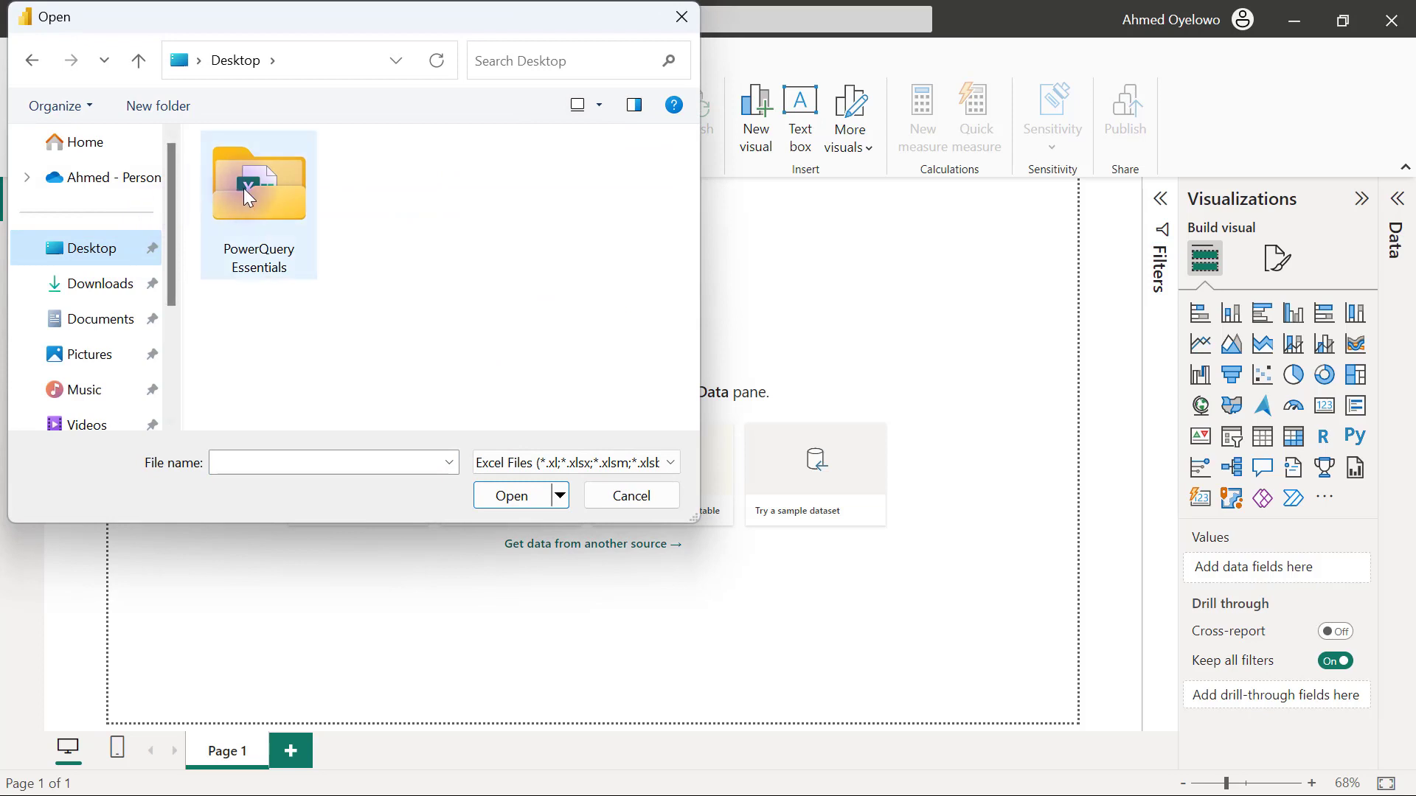
double_click(258, 186)
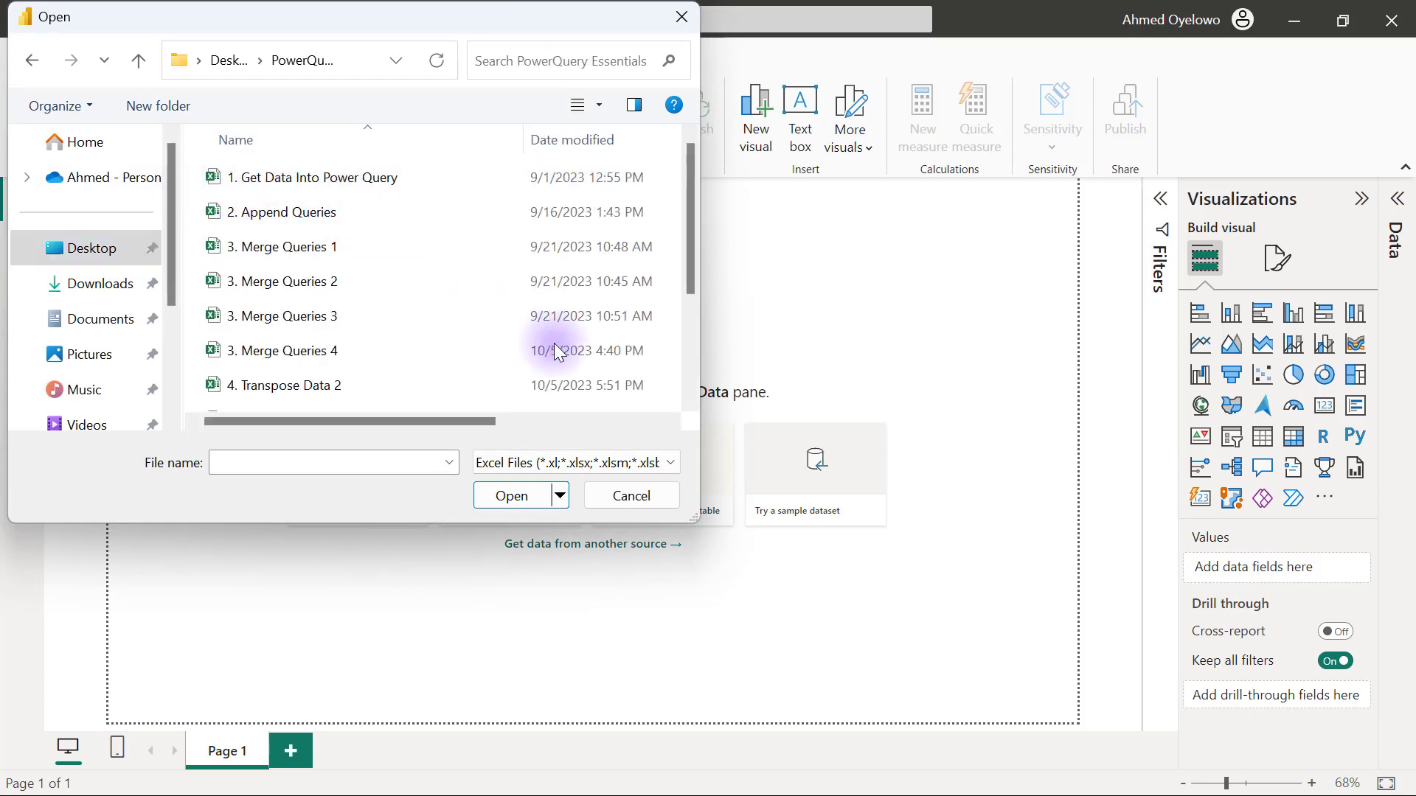
scroll("down", 3)
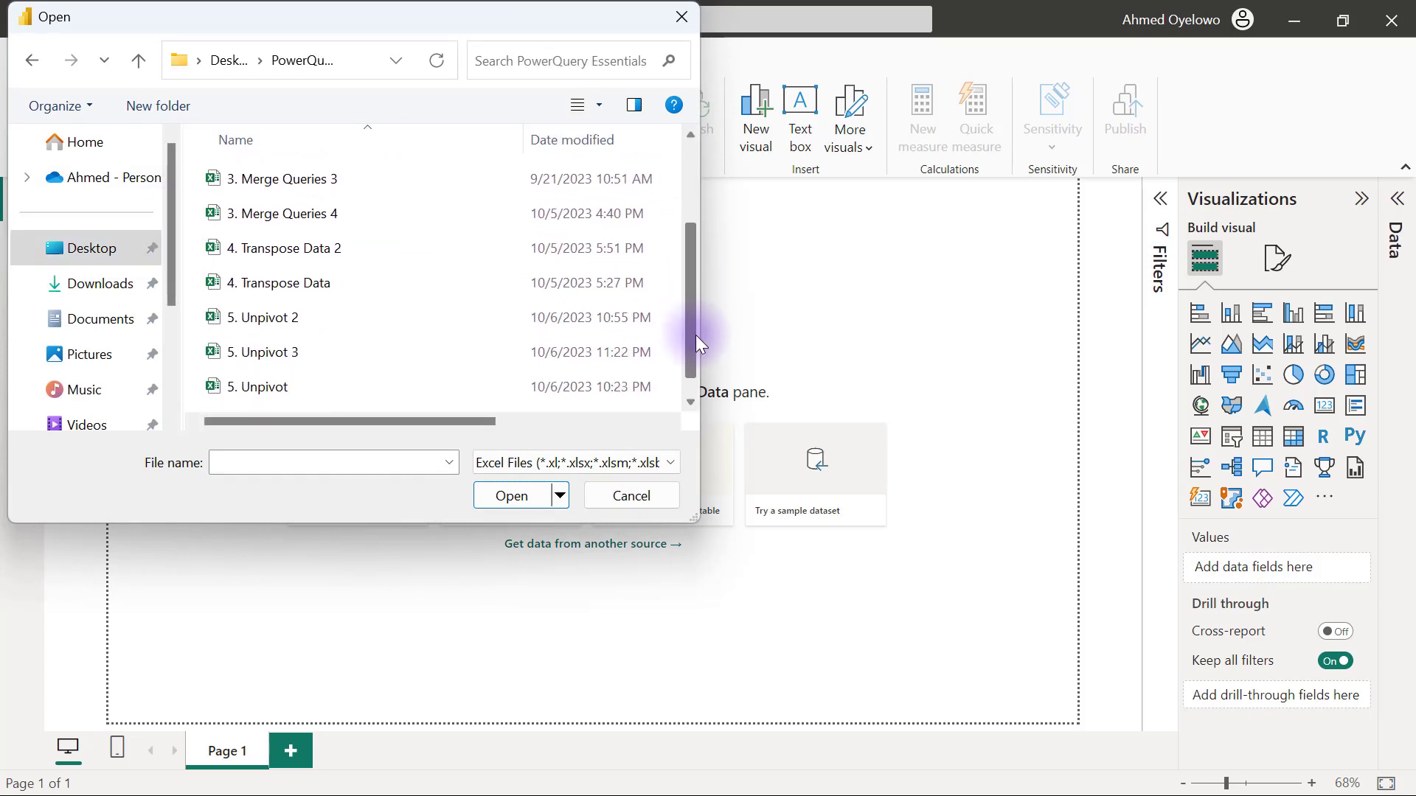
left_click(247, 396)
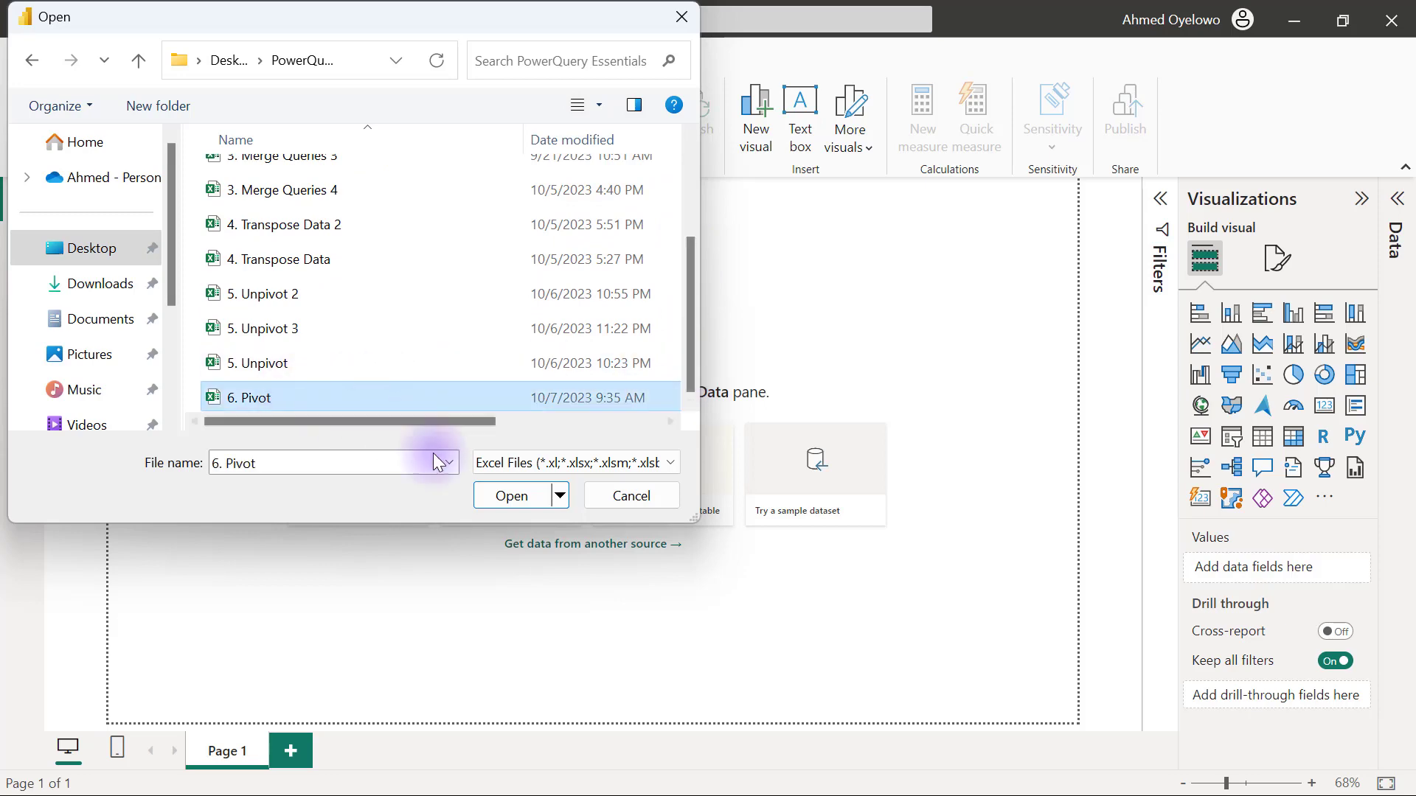
left_click(511, 496)
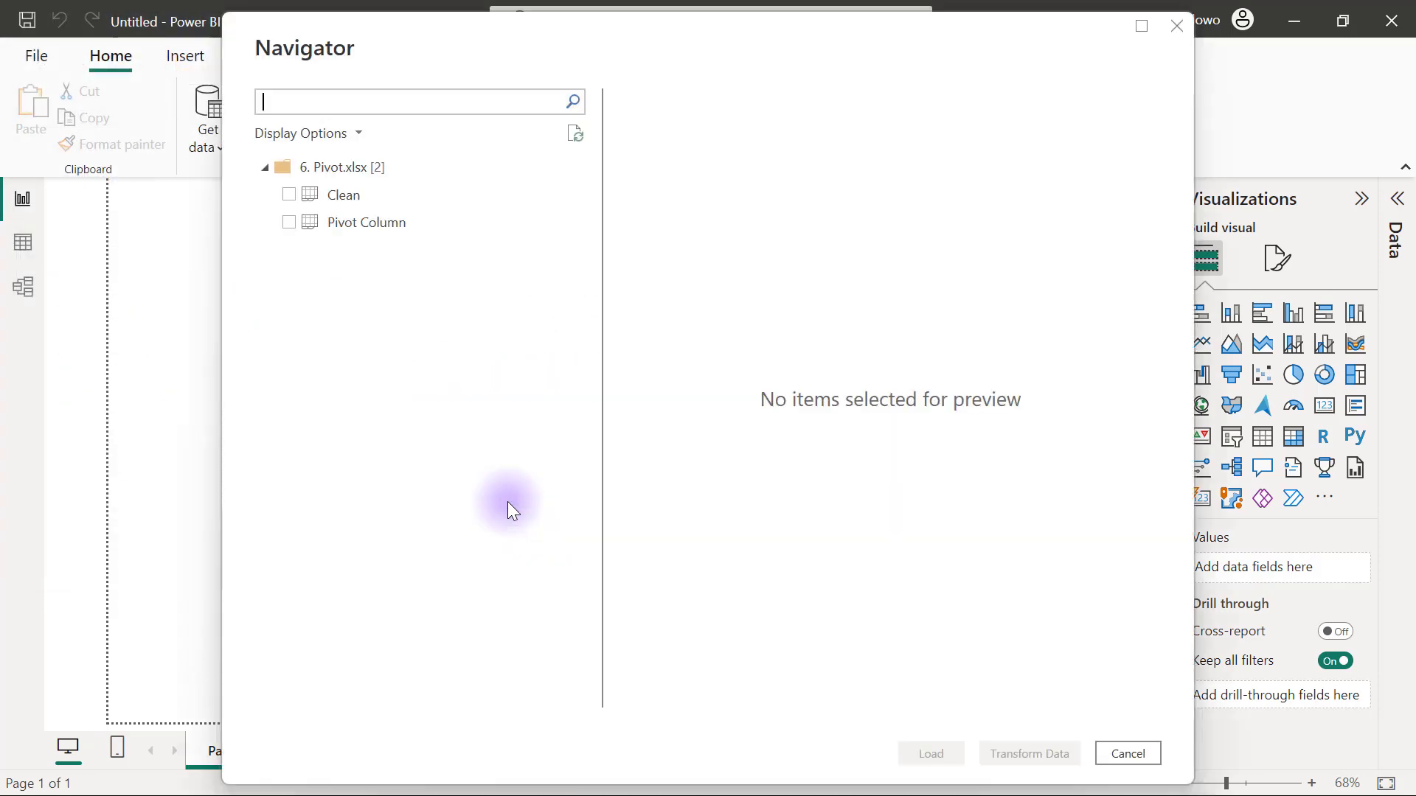
- Tick the Pivot Column sheet in Navigator and load it with Transform Data
left_click(289, 222)
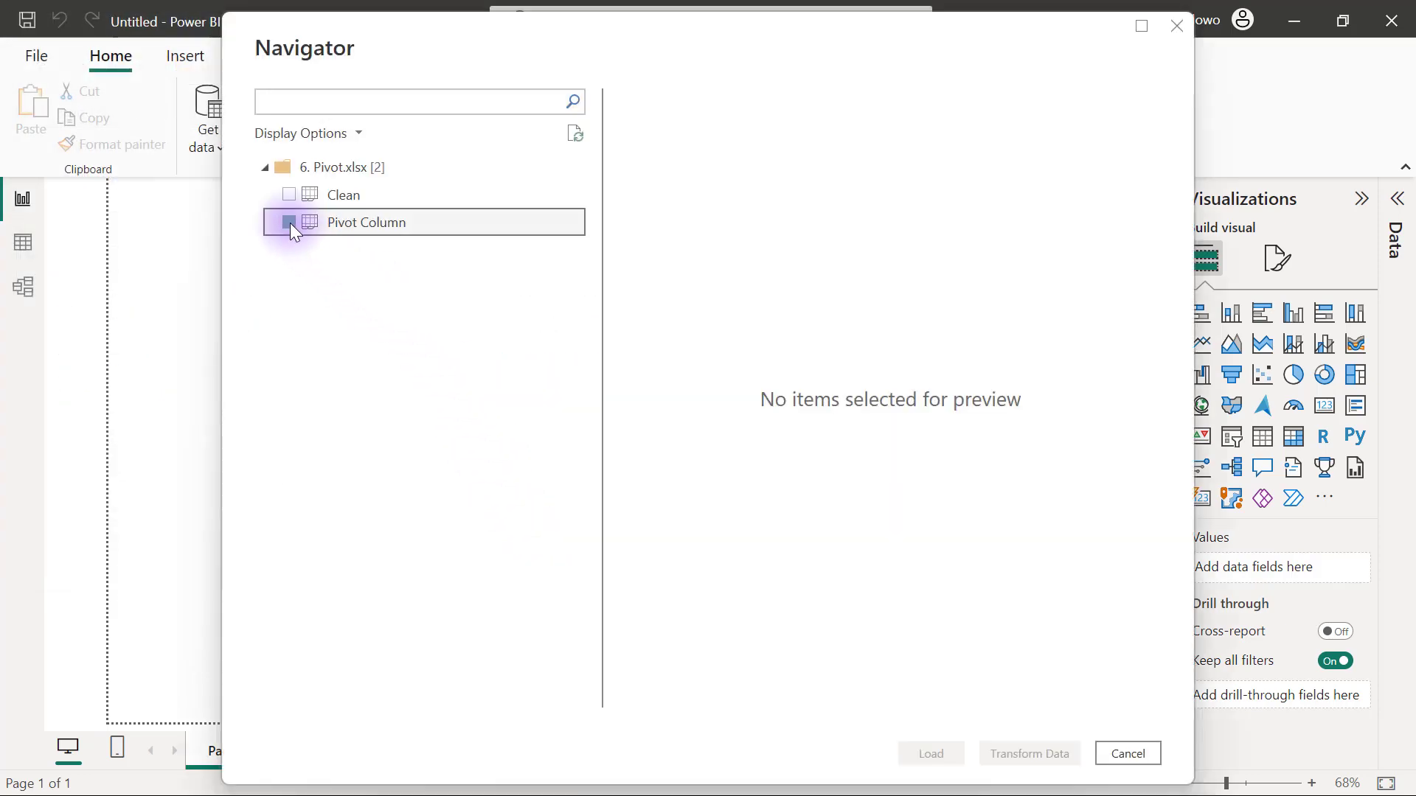
left_click(289, 223)
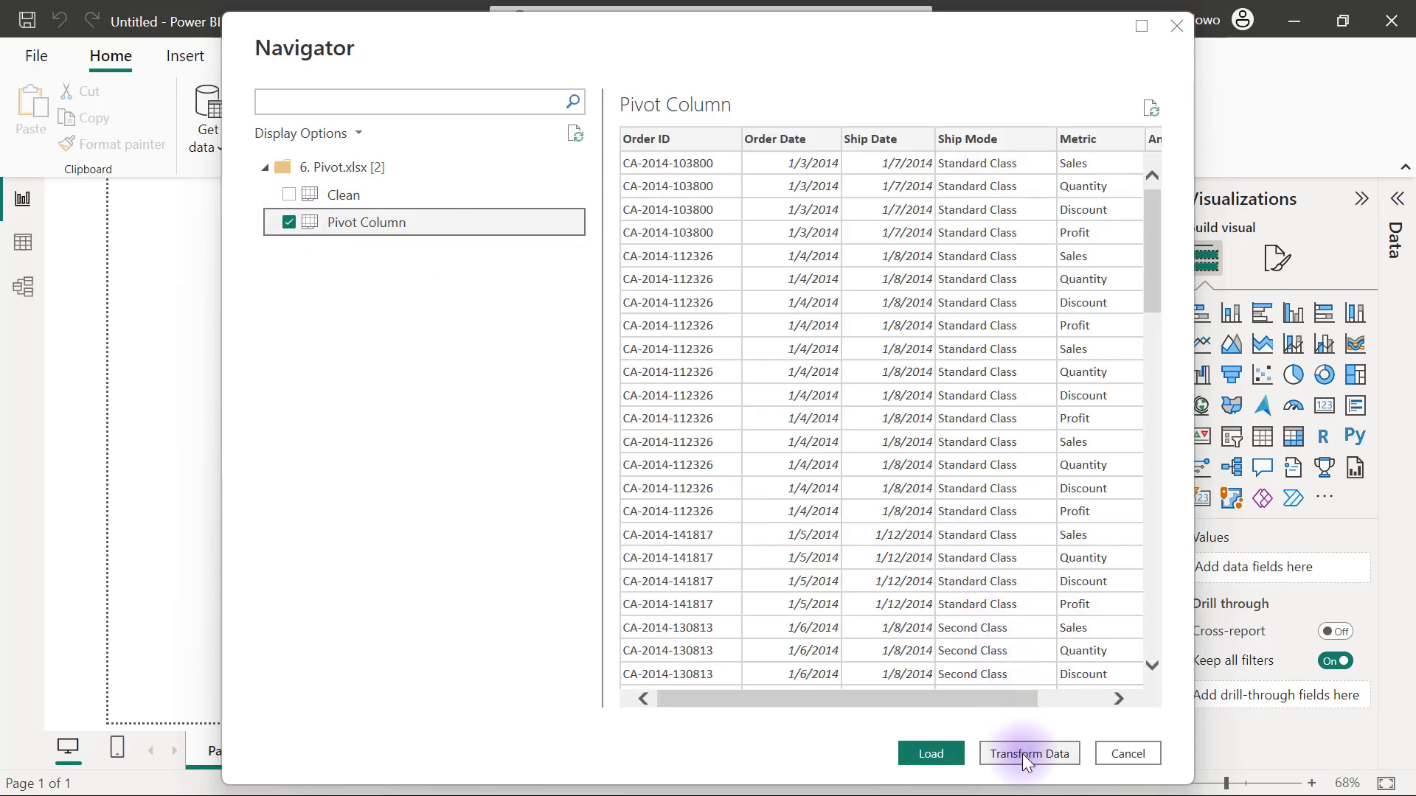
left_click(1028, 754)
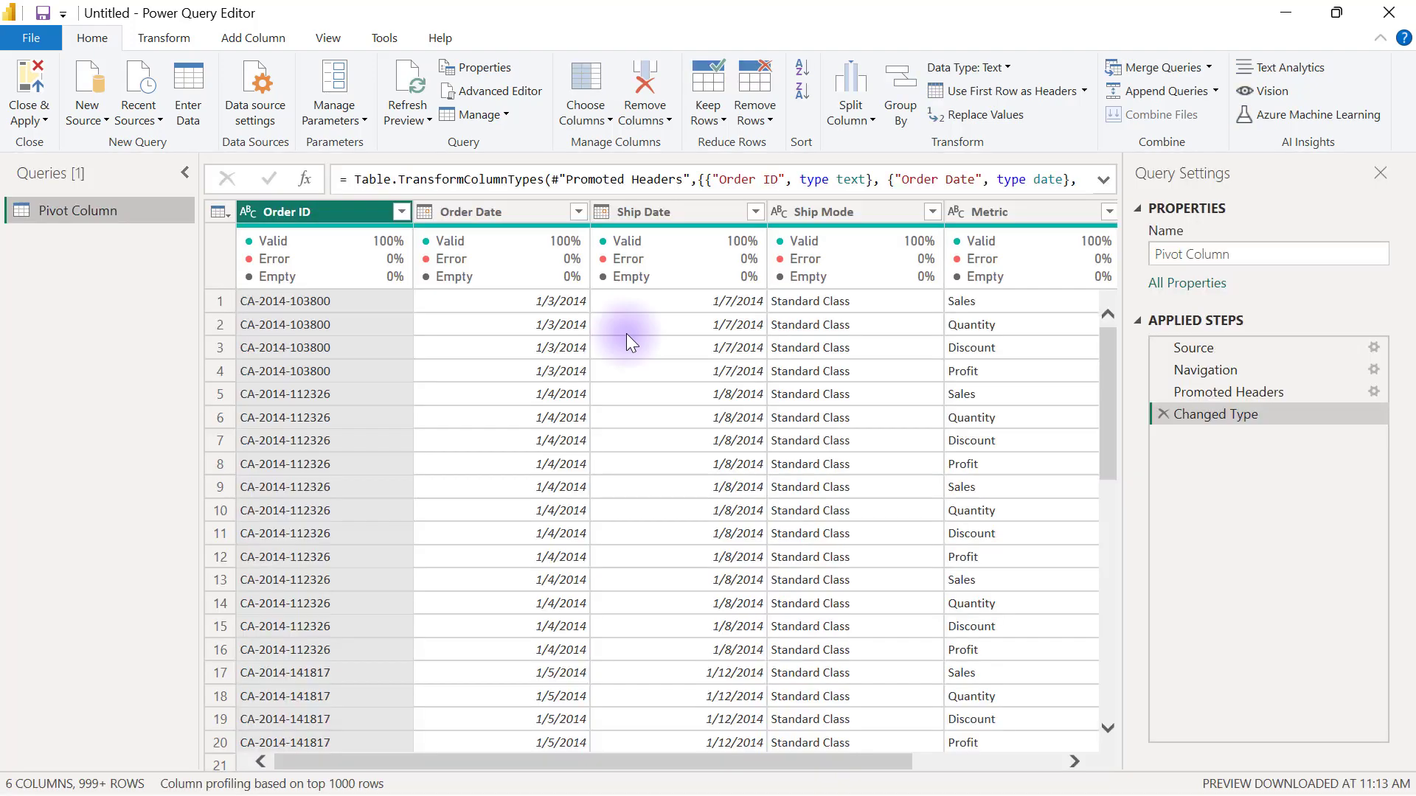
scroll("right", 3)
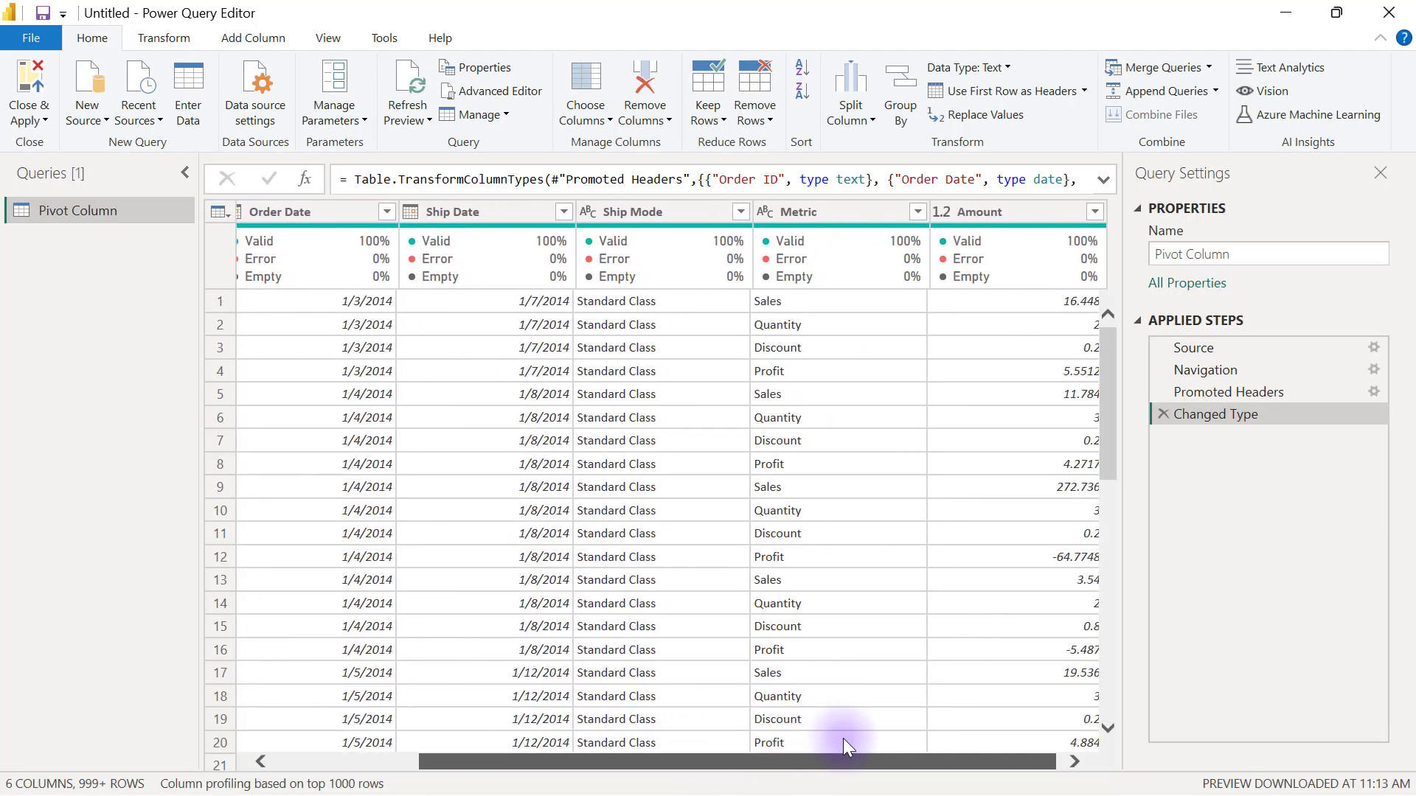
left_click(794, 210)
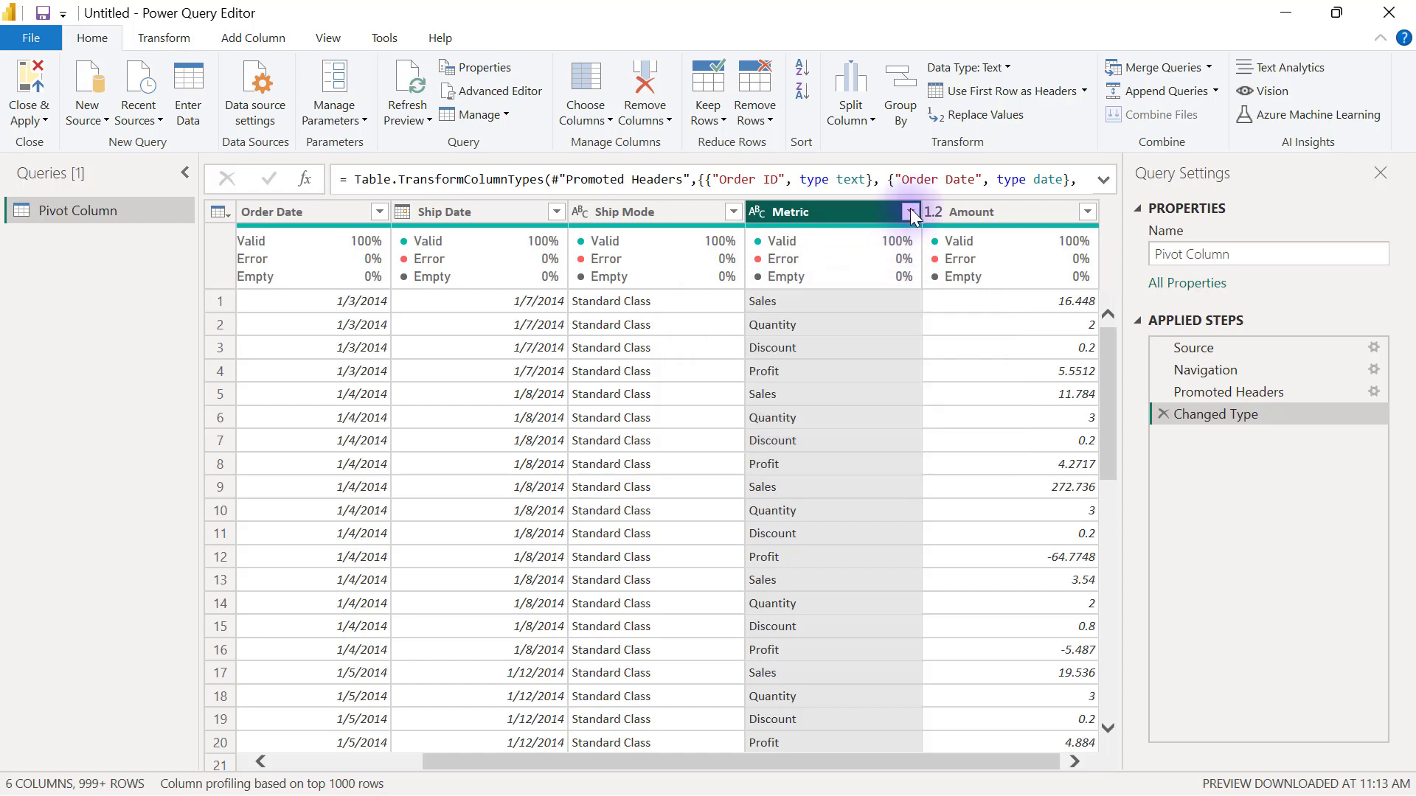
left_click(910, 211)
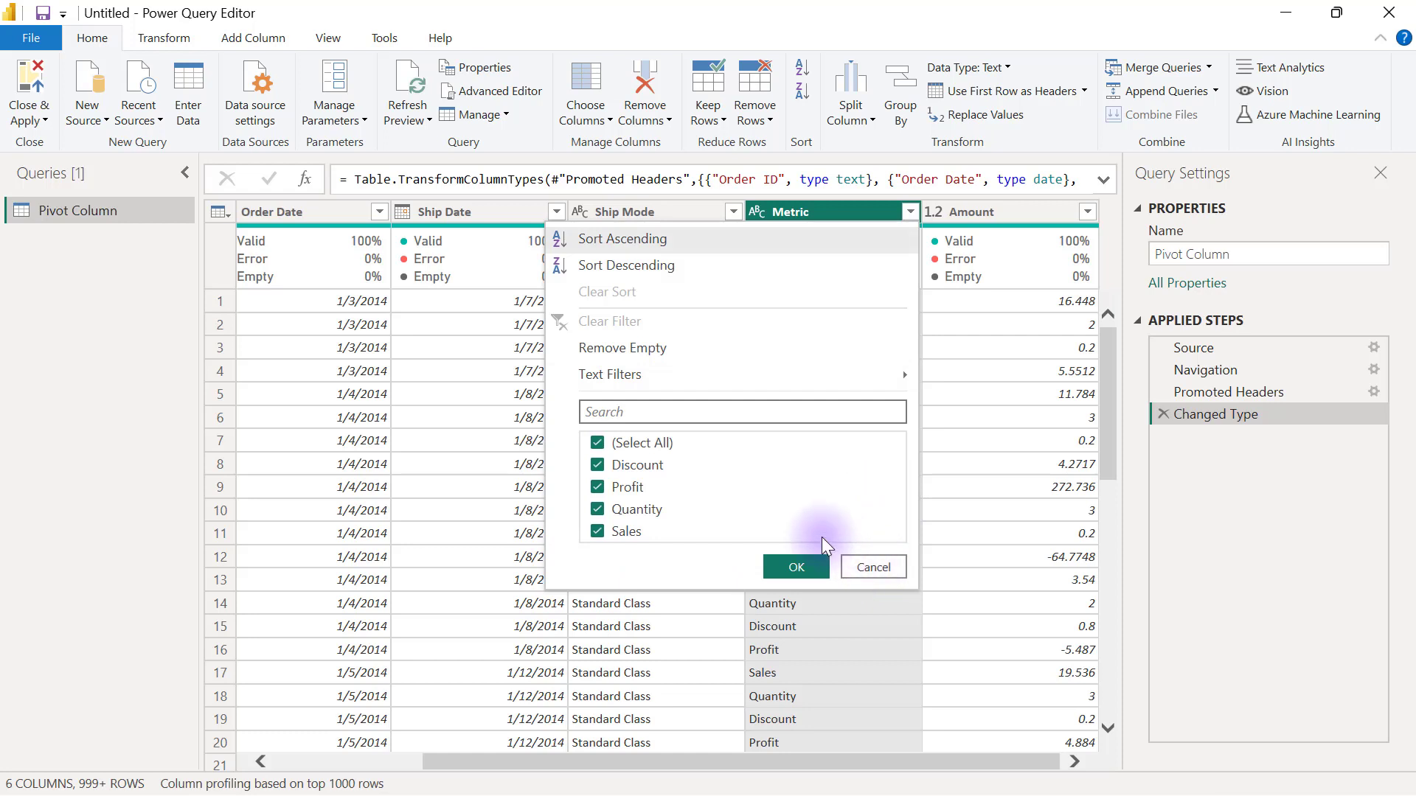
mouse_move(633, 528)
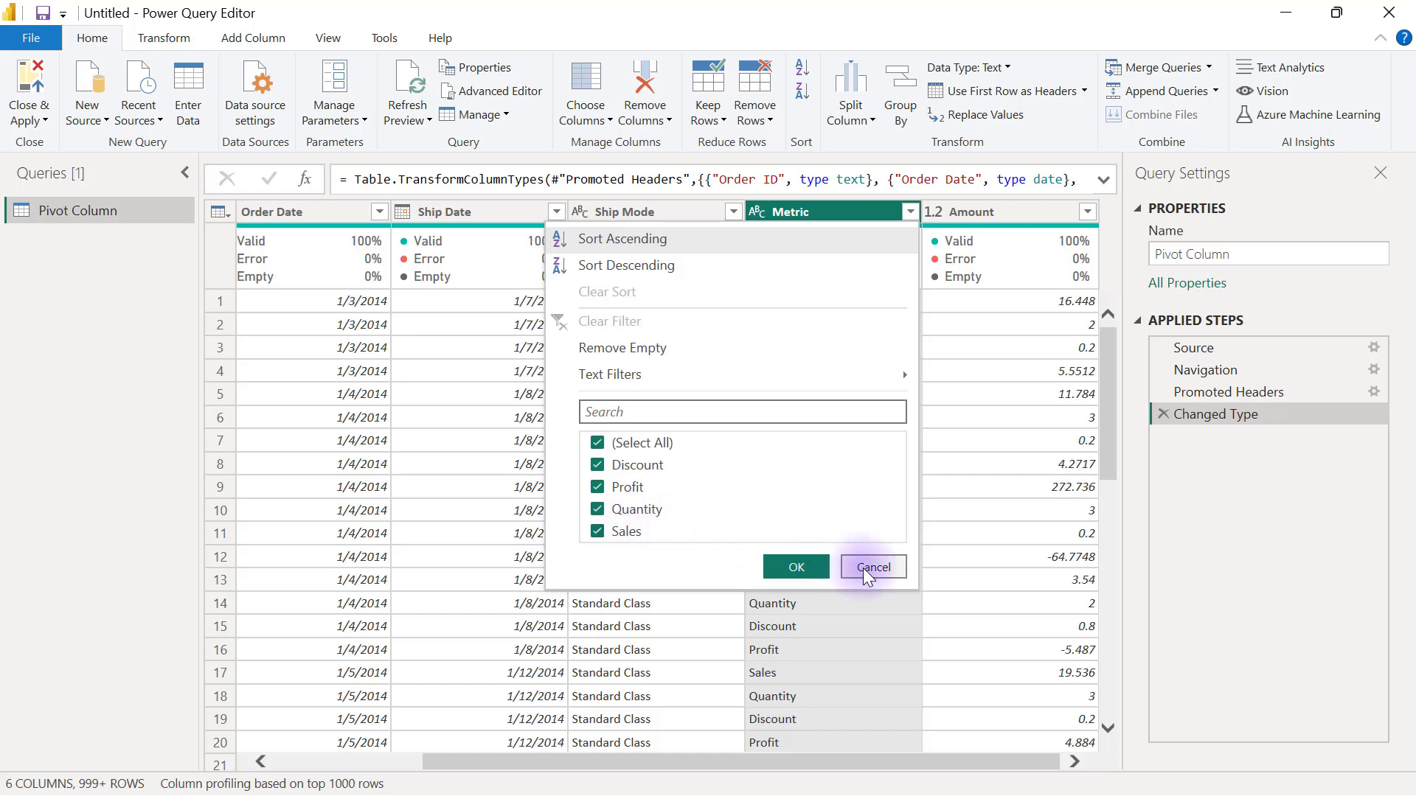
left_click(870, 566)
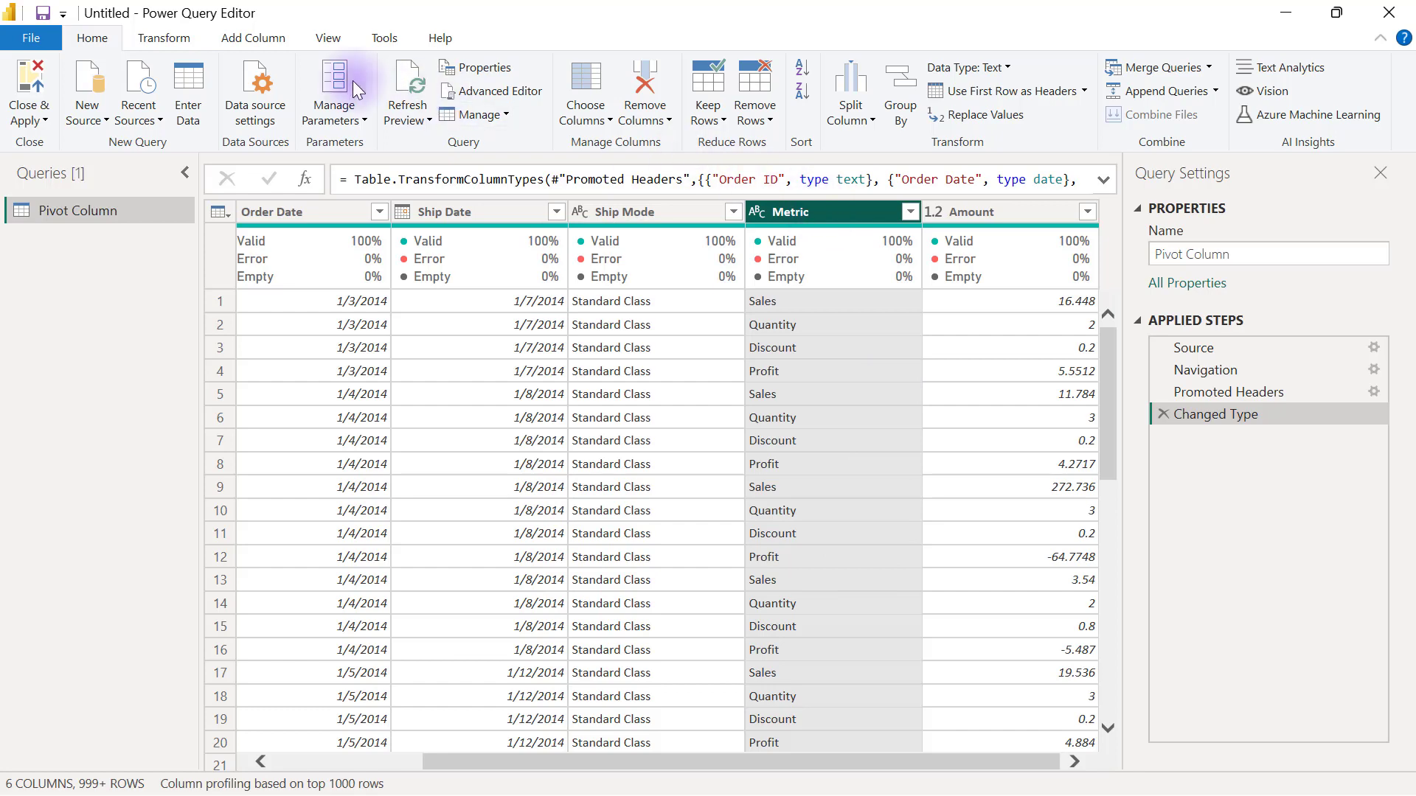
left_click(163, 39)
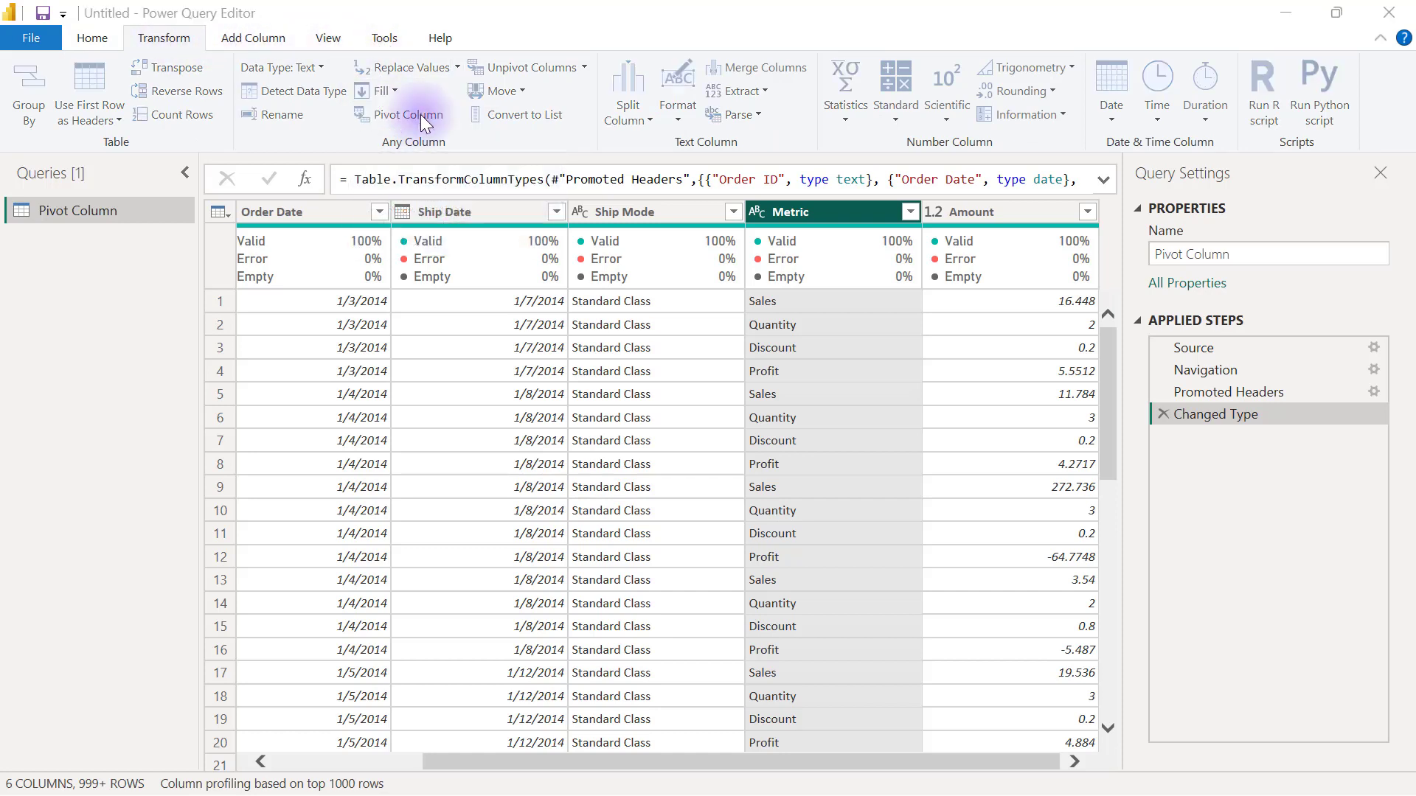
- Pivot Metric with Amount as values column and Sum aggregation, producing Sales, Quantity, Discount, Profit
left_click(407, 114)
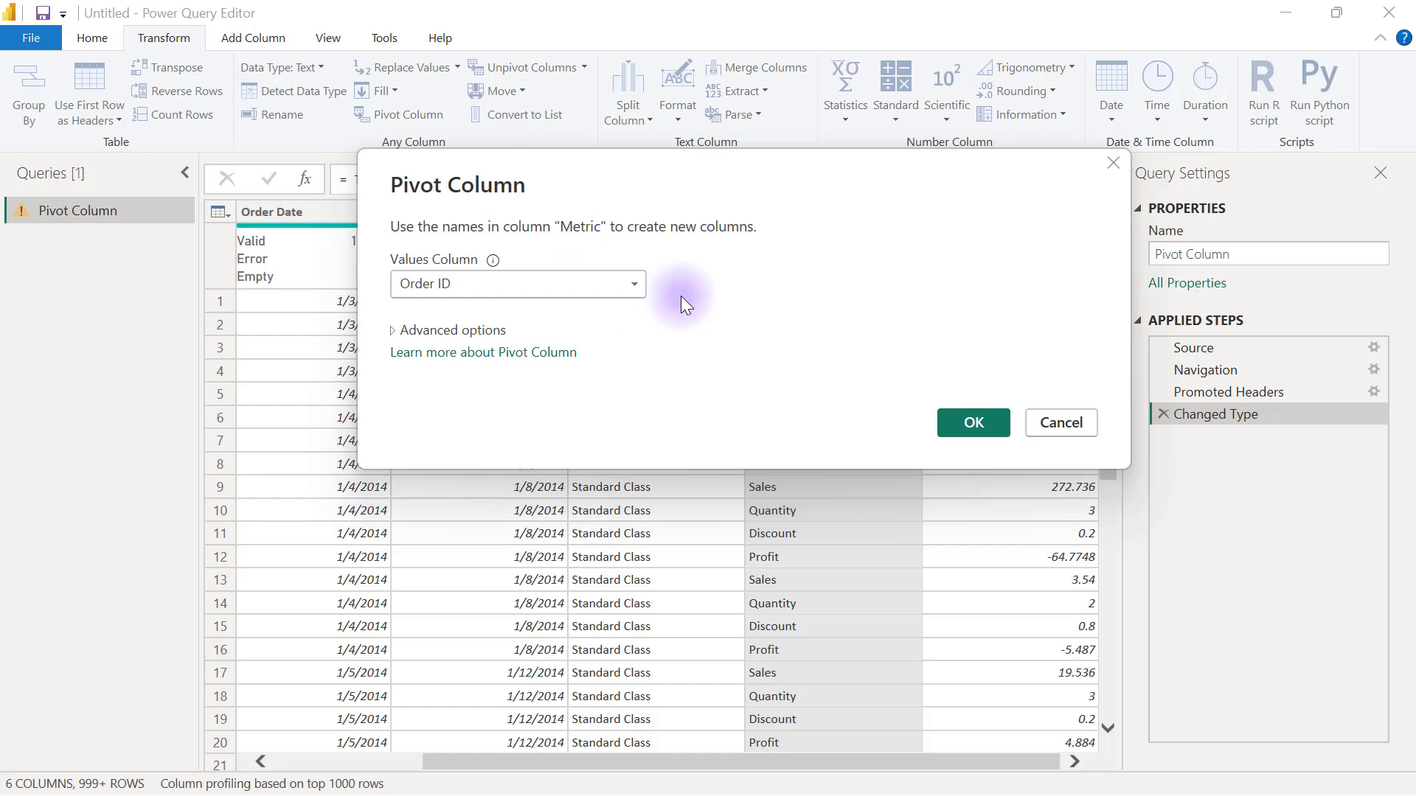
left_click(632, 284)
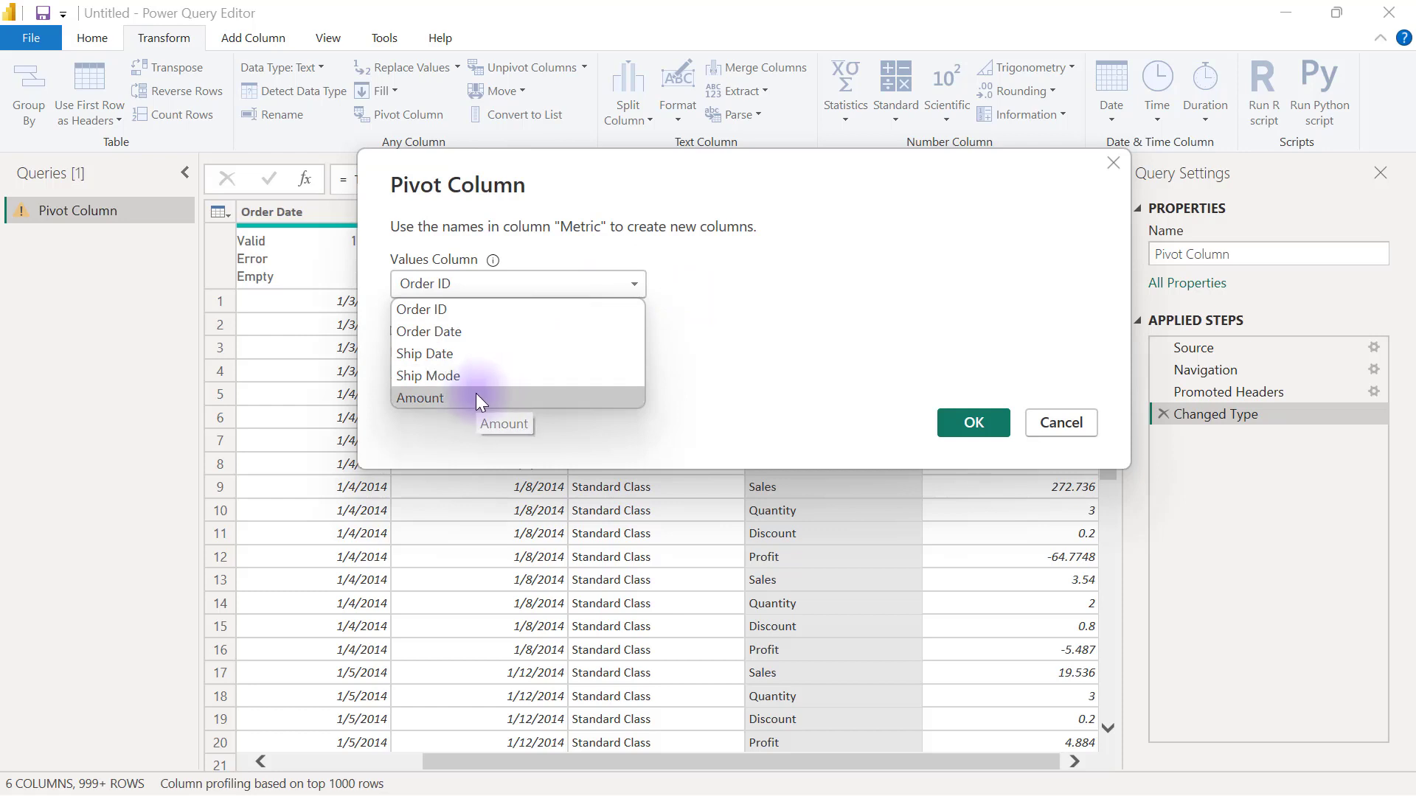
left_click(420, 398)
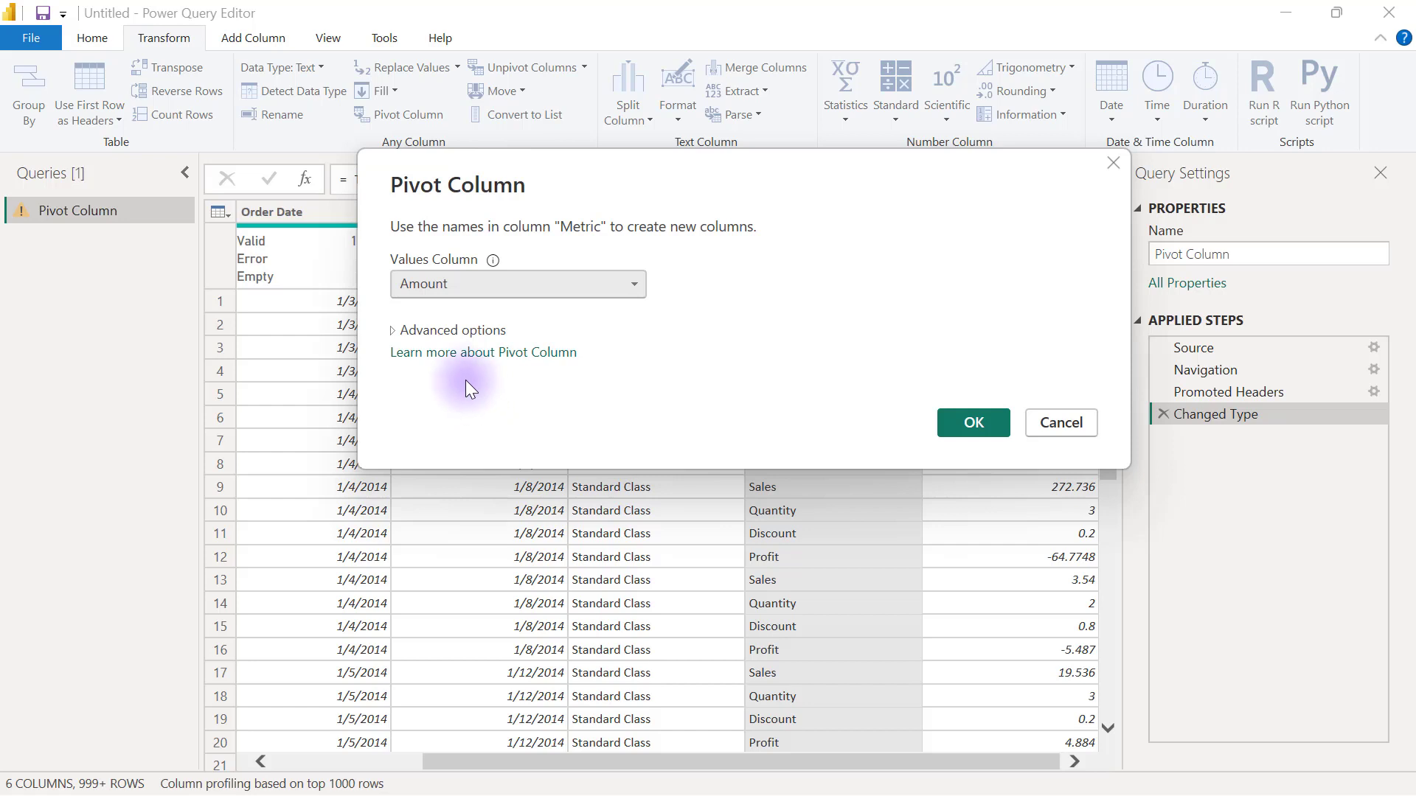
left_click(395, 329)
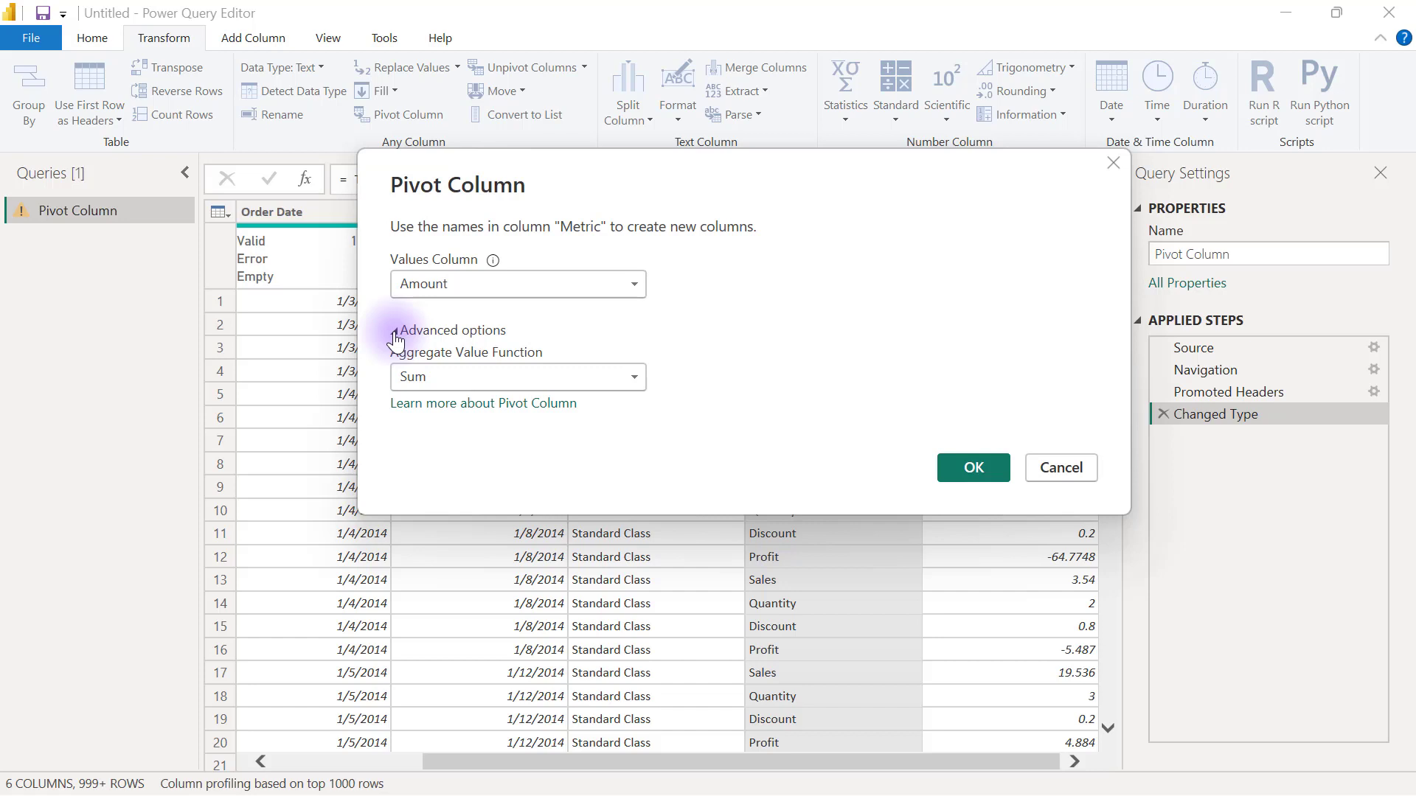
left_click(396, 329)
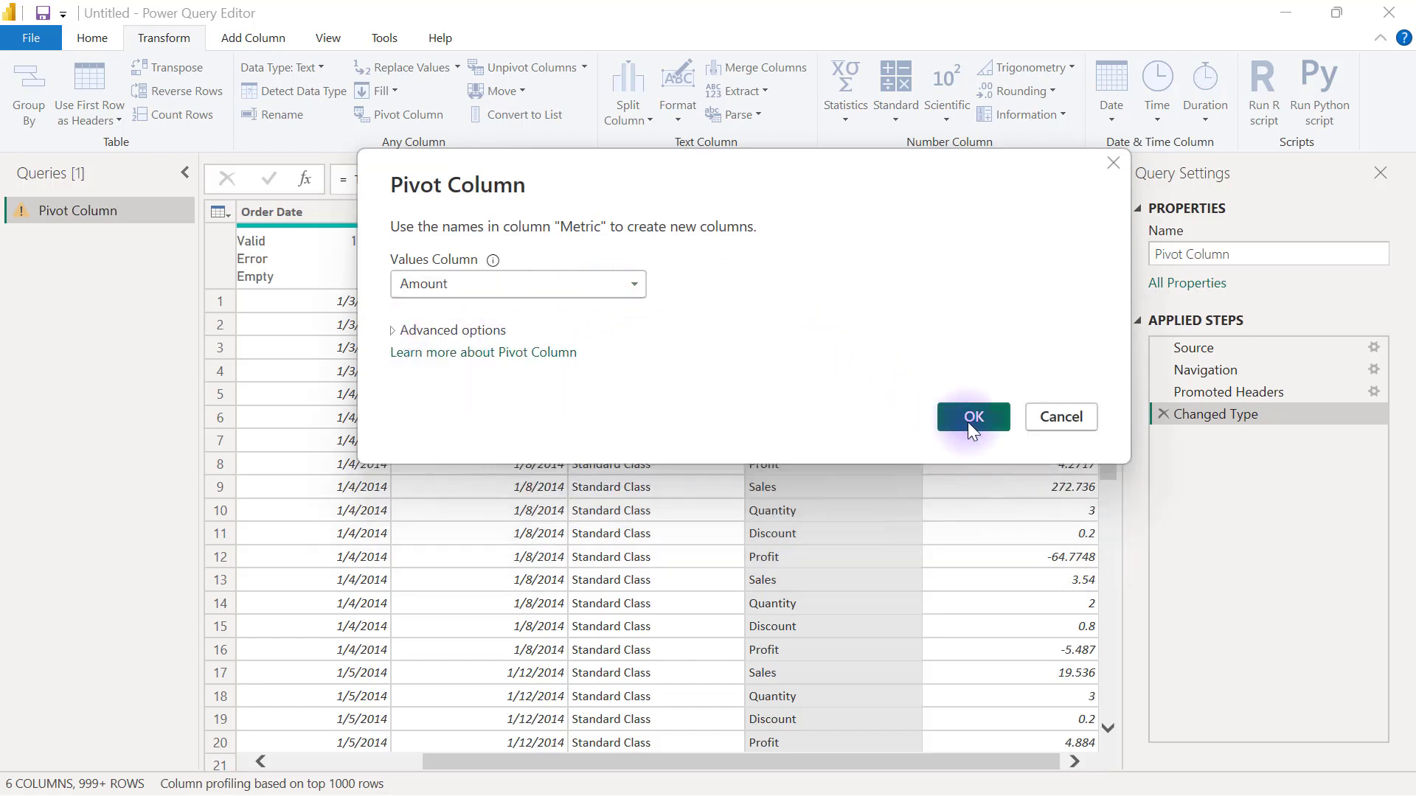
left_click(972, 416)
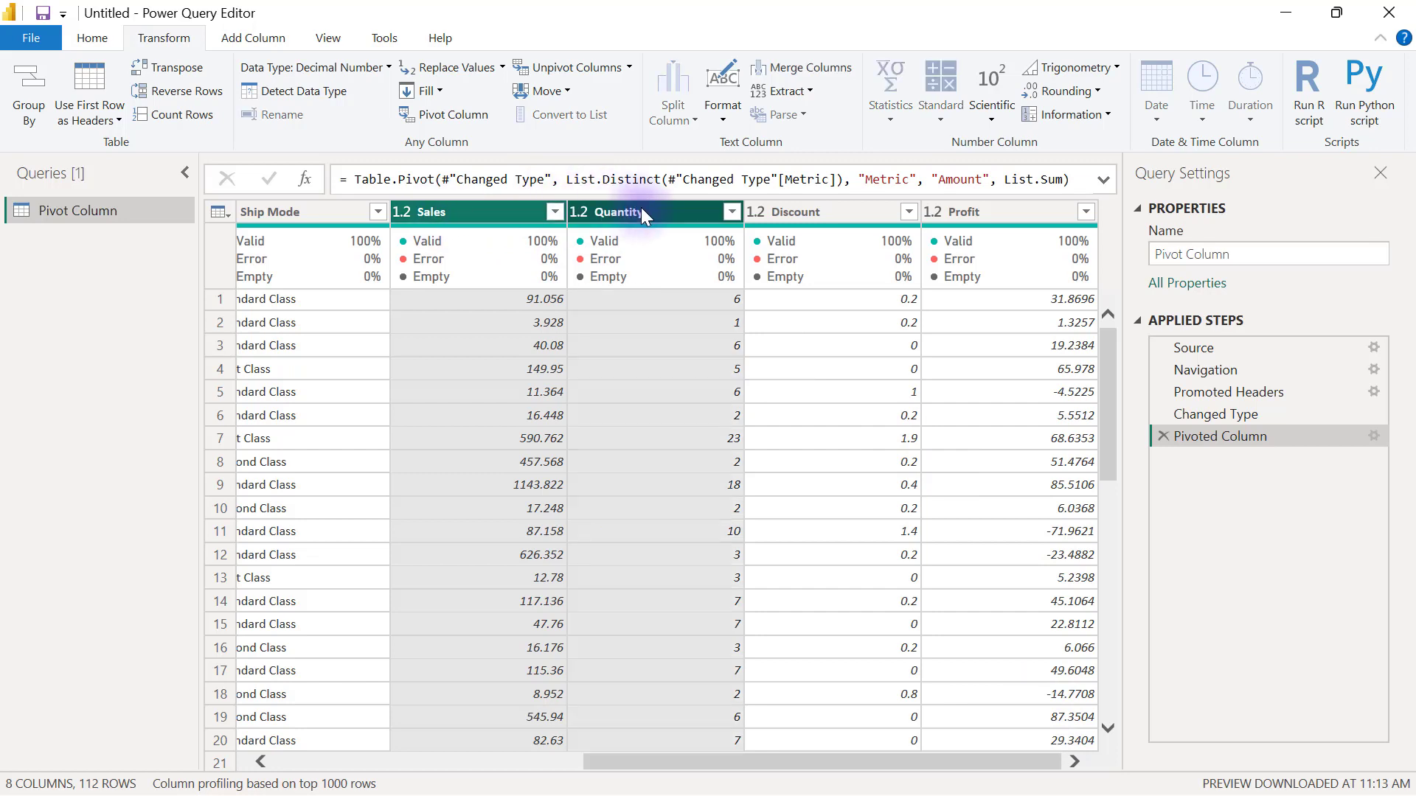
mouse_move(993, 217)
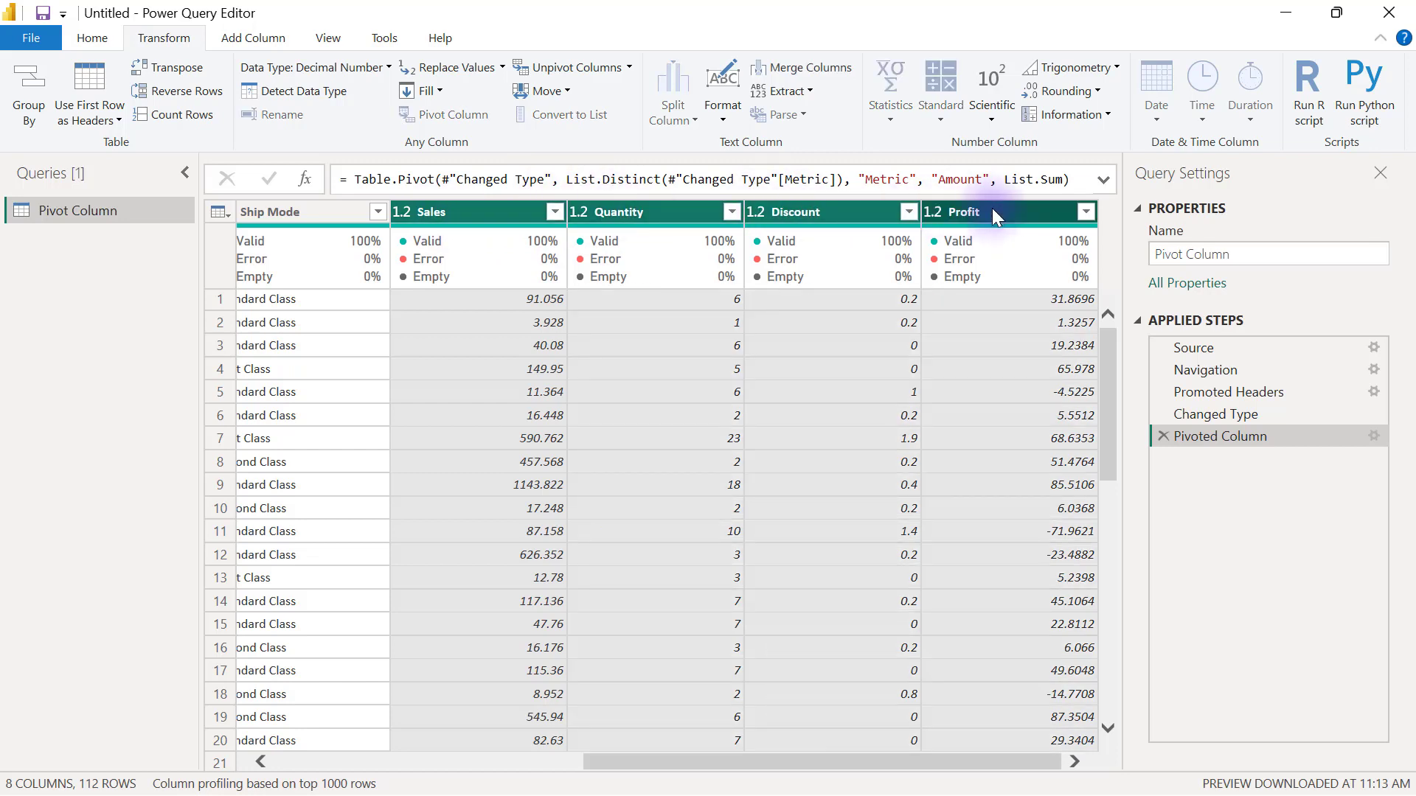
- Unpivot the Sales, Quantity, Discount and Profit columns into Attribute and Value
right_click(992, 217)
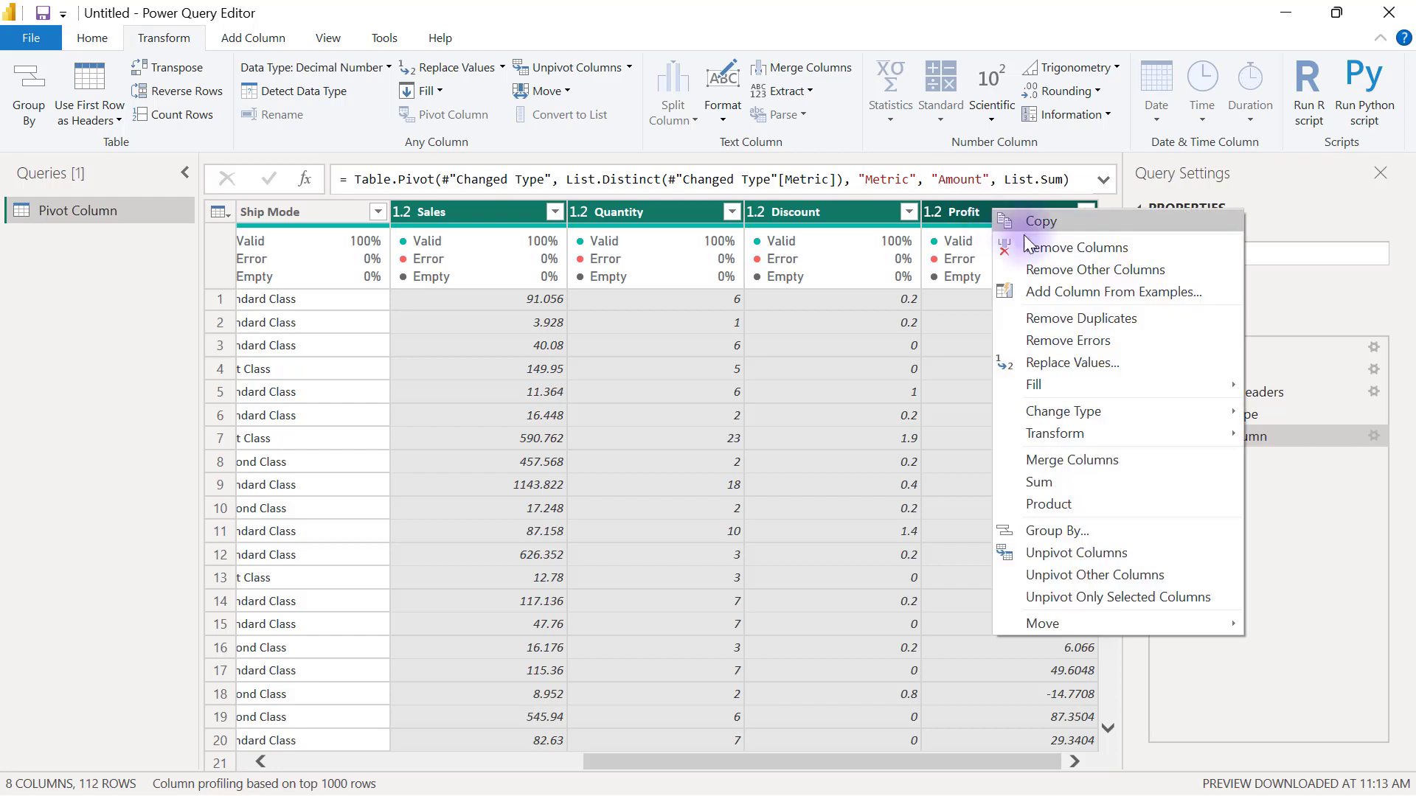
mouse_move(1077, 553)
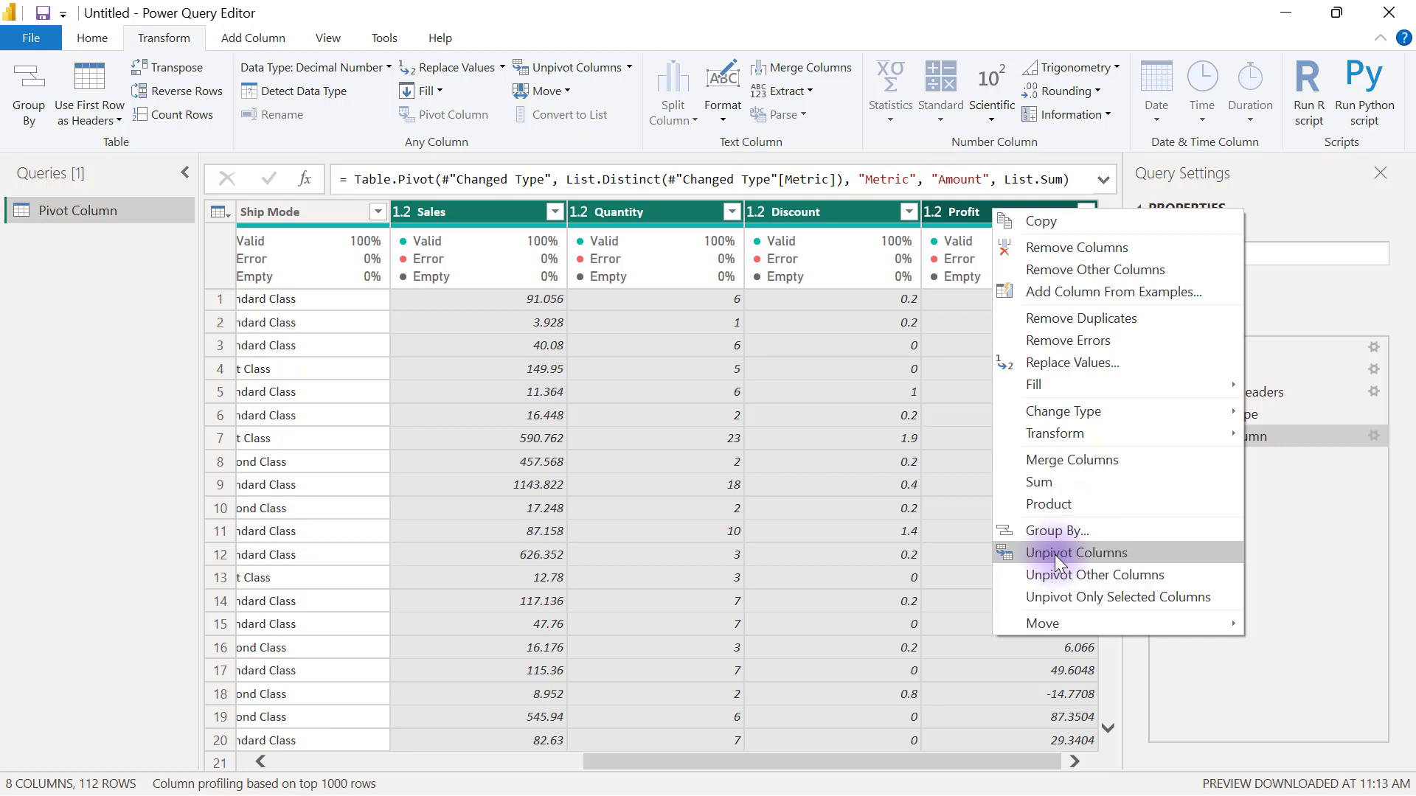
left_click(1095, 573)
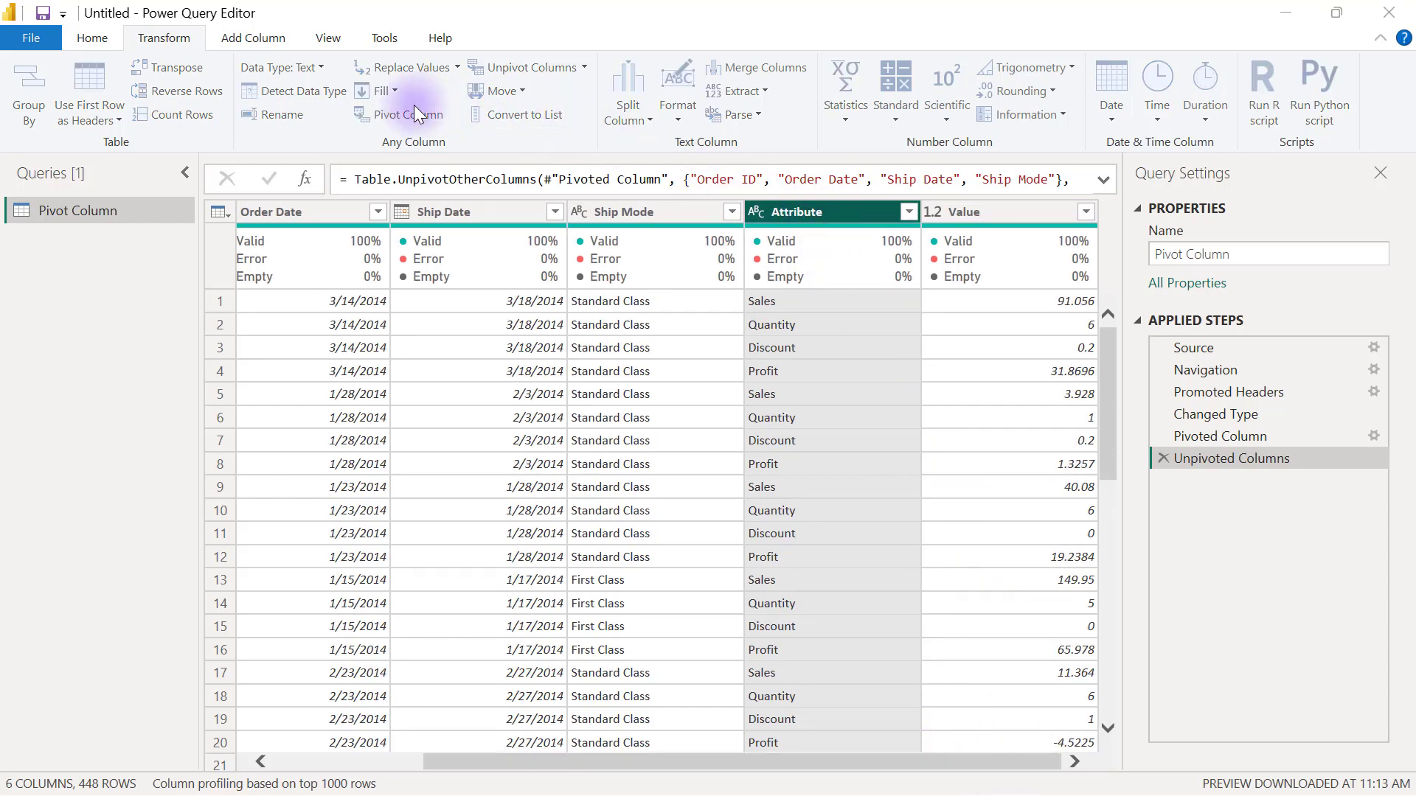
- Re-pivot Attribute using Value as the values column, restoring the four metric columns
left_click(407, 113)
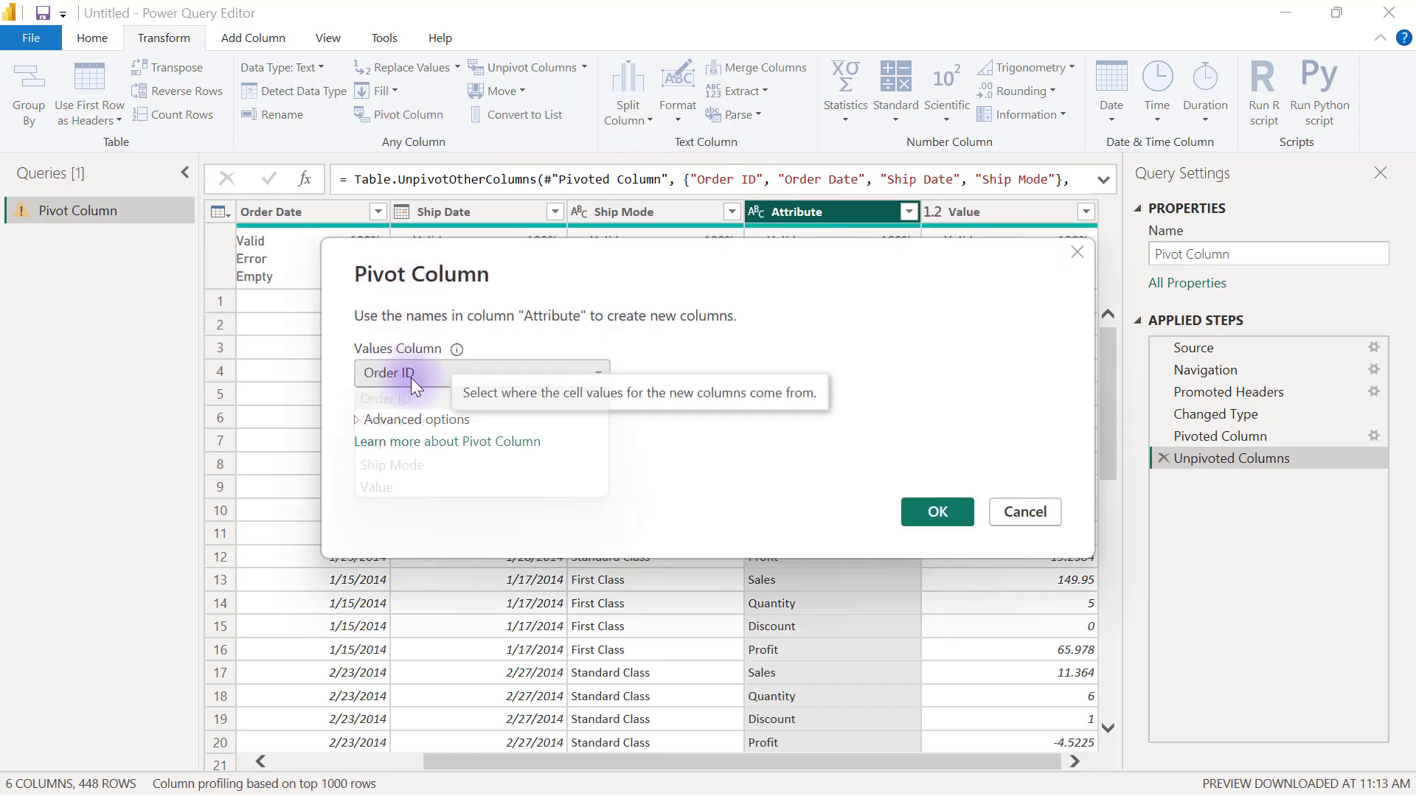
left_click(480, 373)
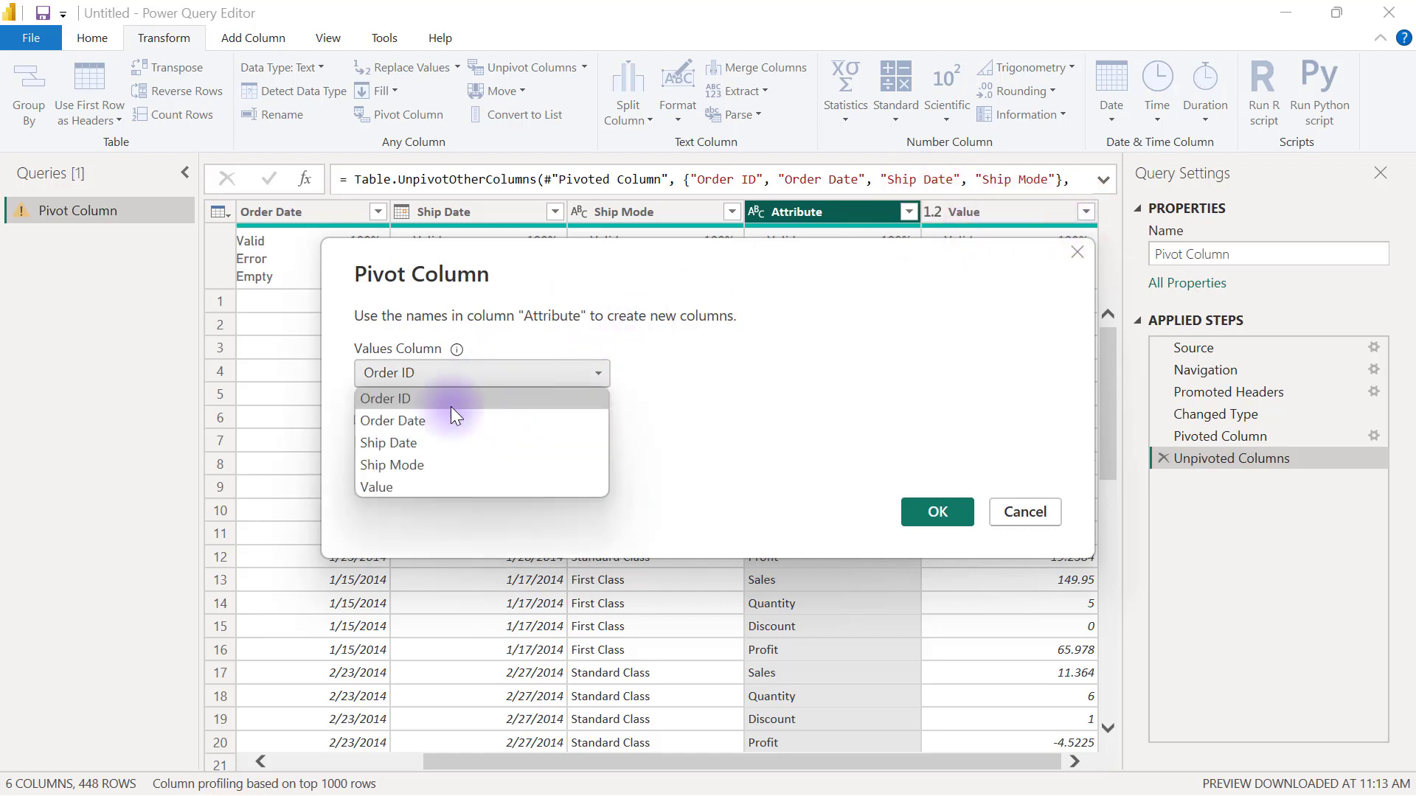
left_click(376, 487)
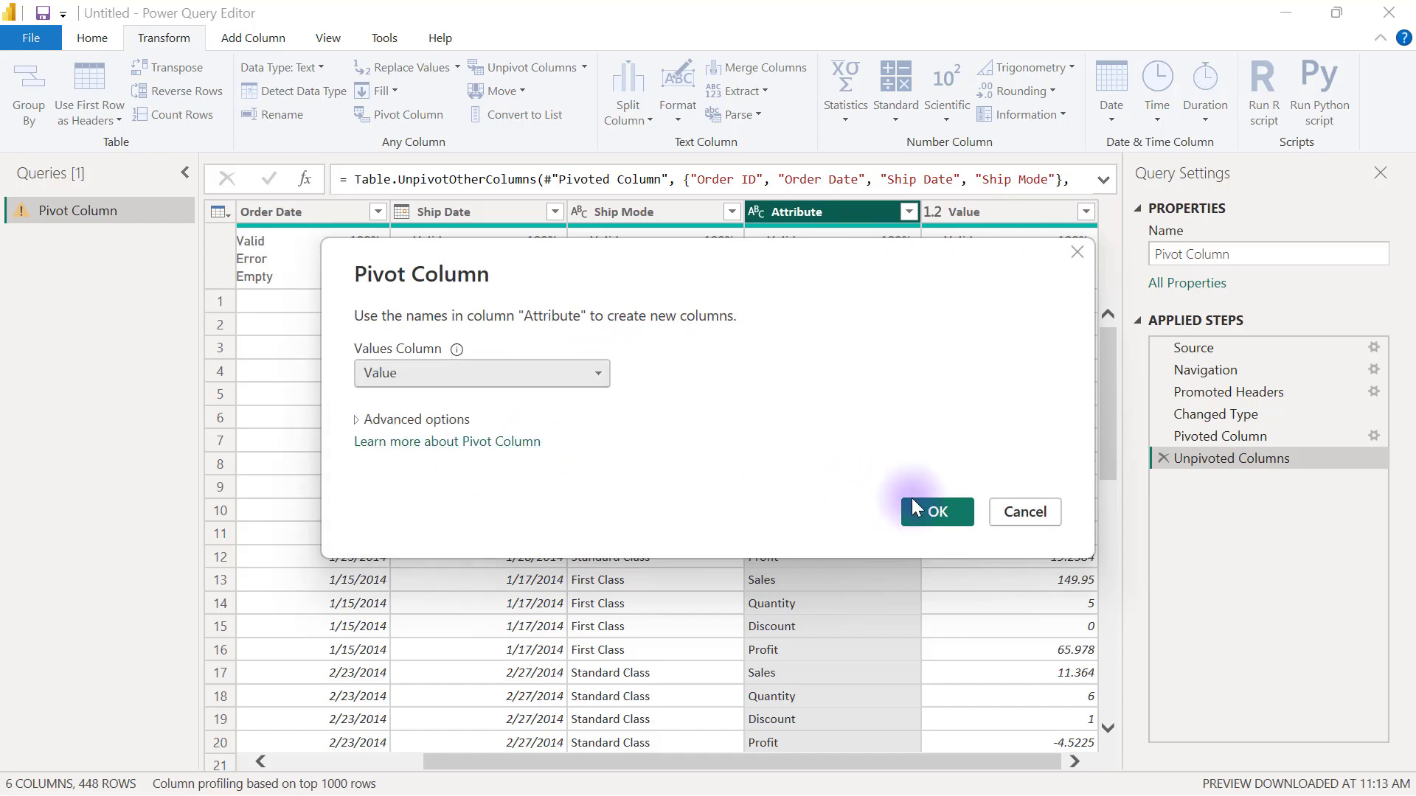
left_click(935, 512)
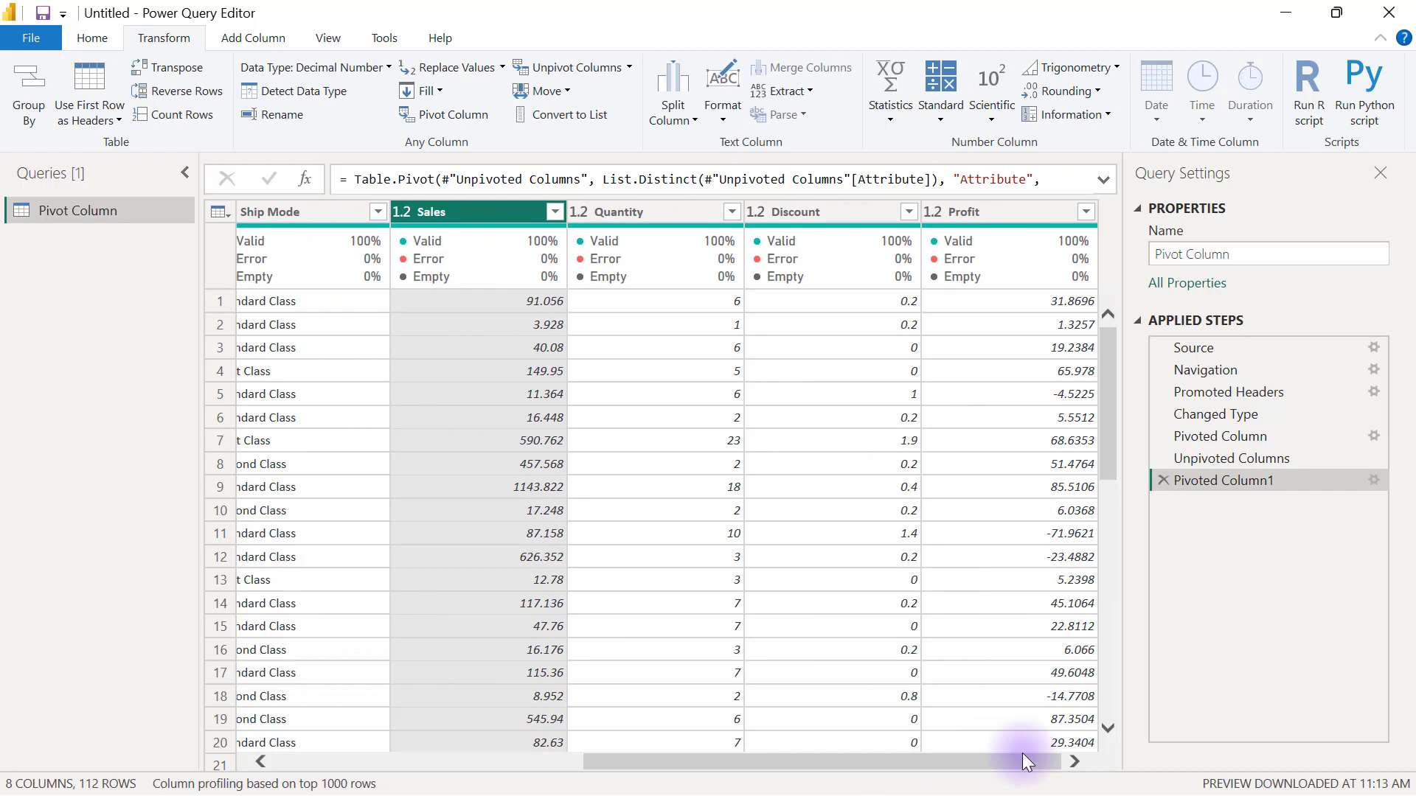
mouse_move(1165, 493)
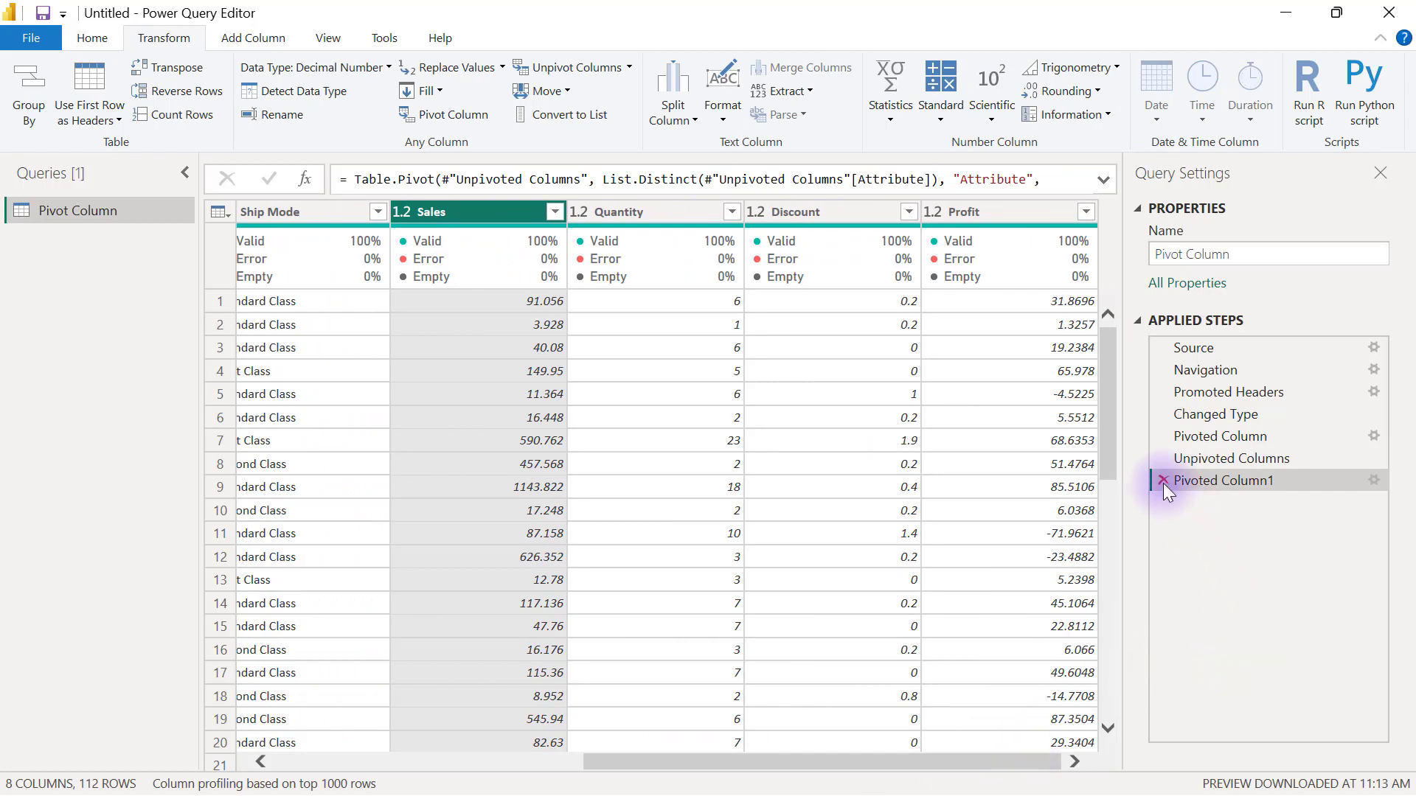
- Delete the Pivoted Column1 step from Applied Steps
left_click(1230, 457)
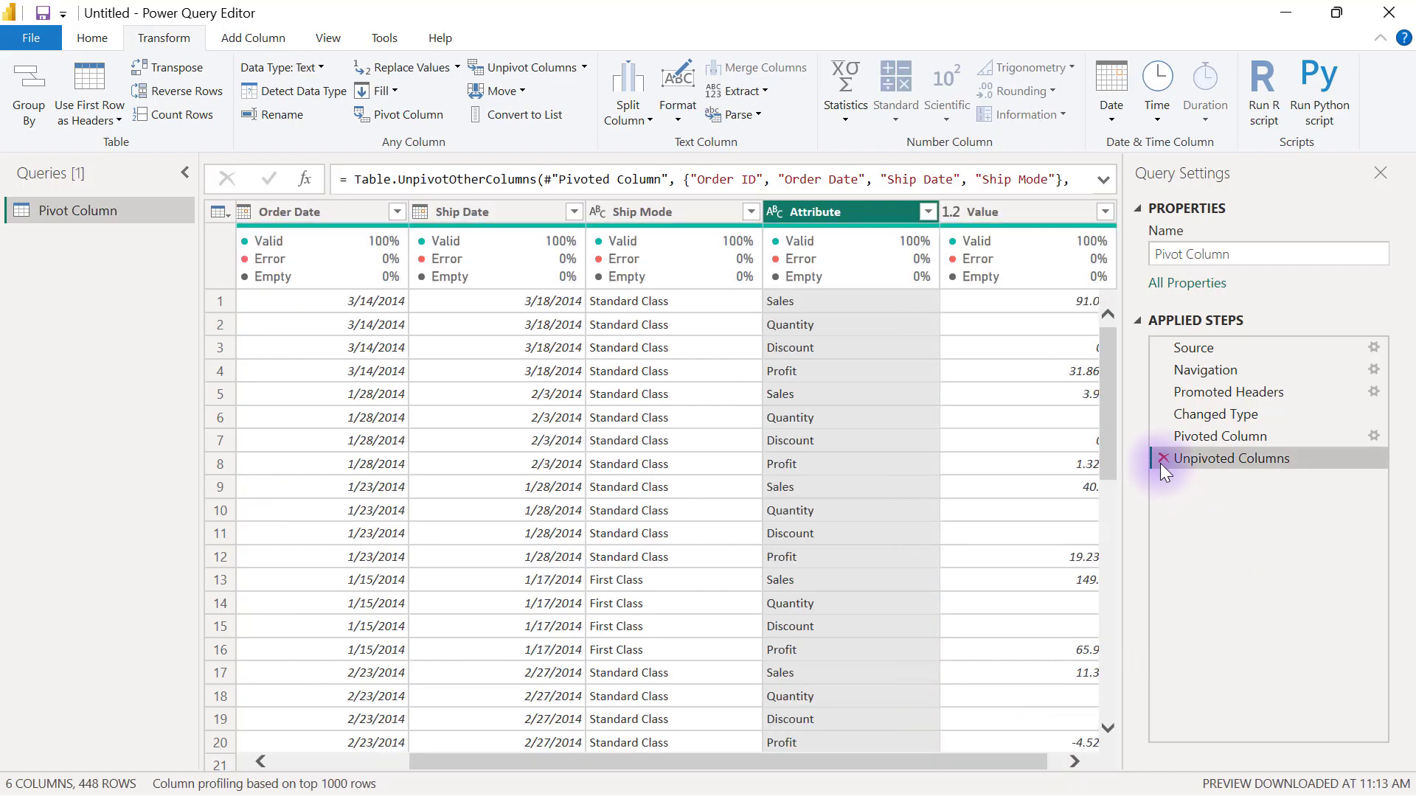